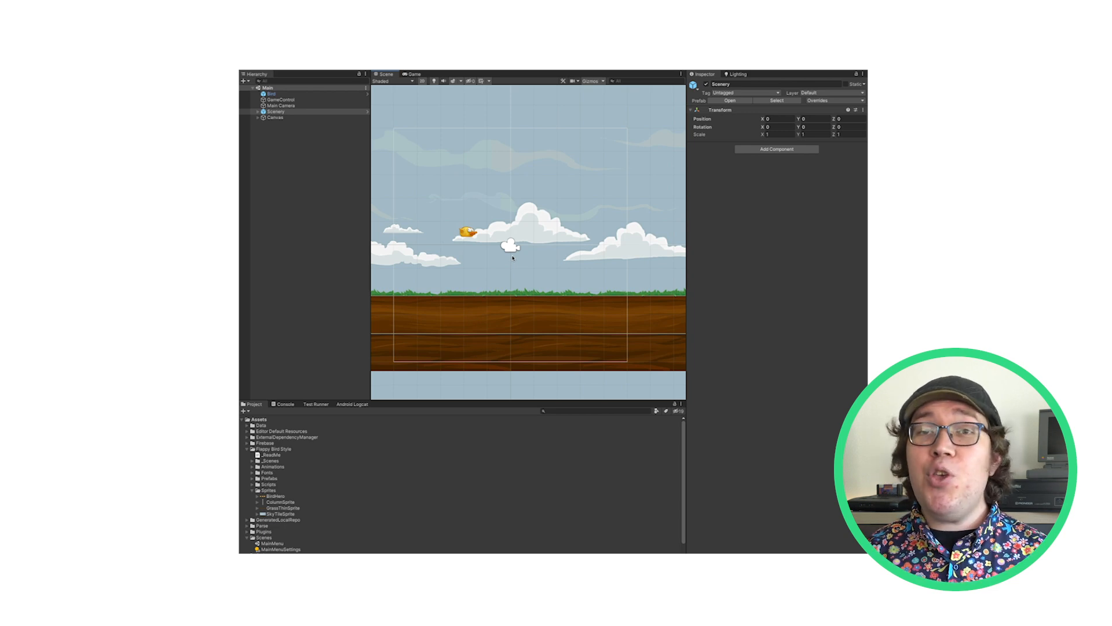
Step: Locate and open the MainMenu scene asset from the Scenes folder
scroll(down, 3)
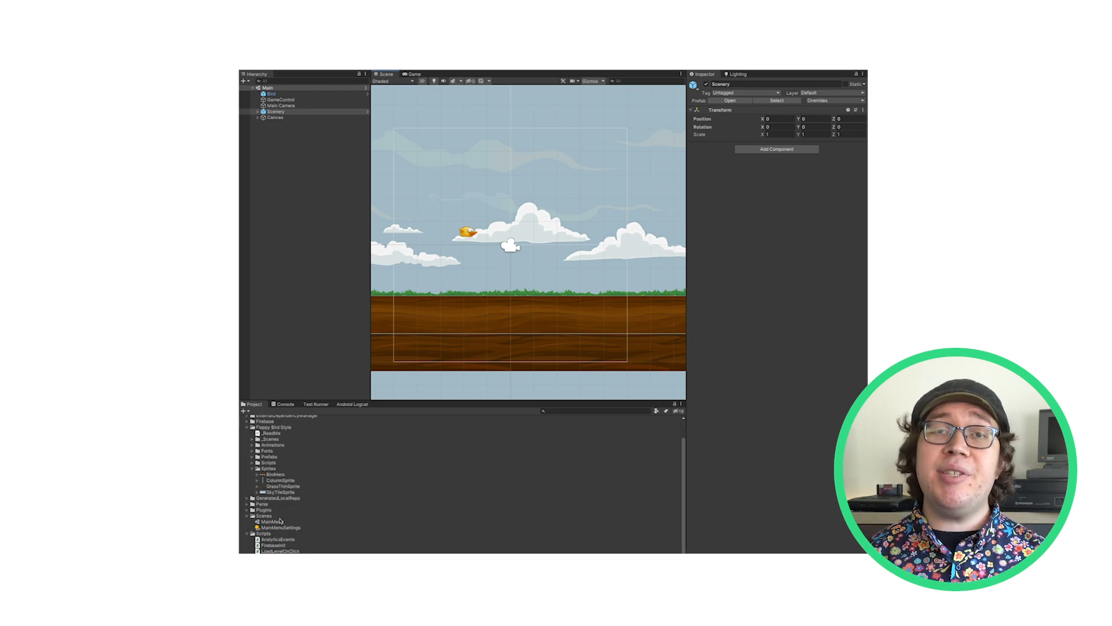
click(273, 521)
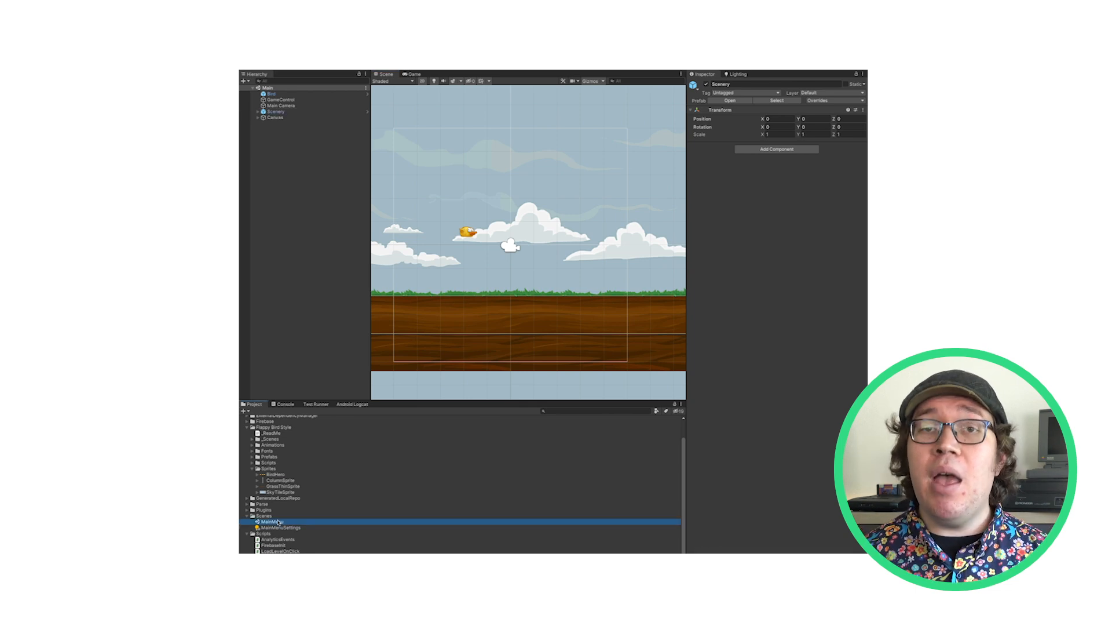
double_click(273, 520)
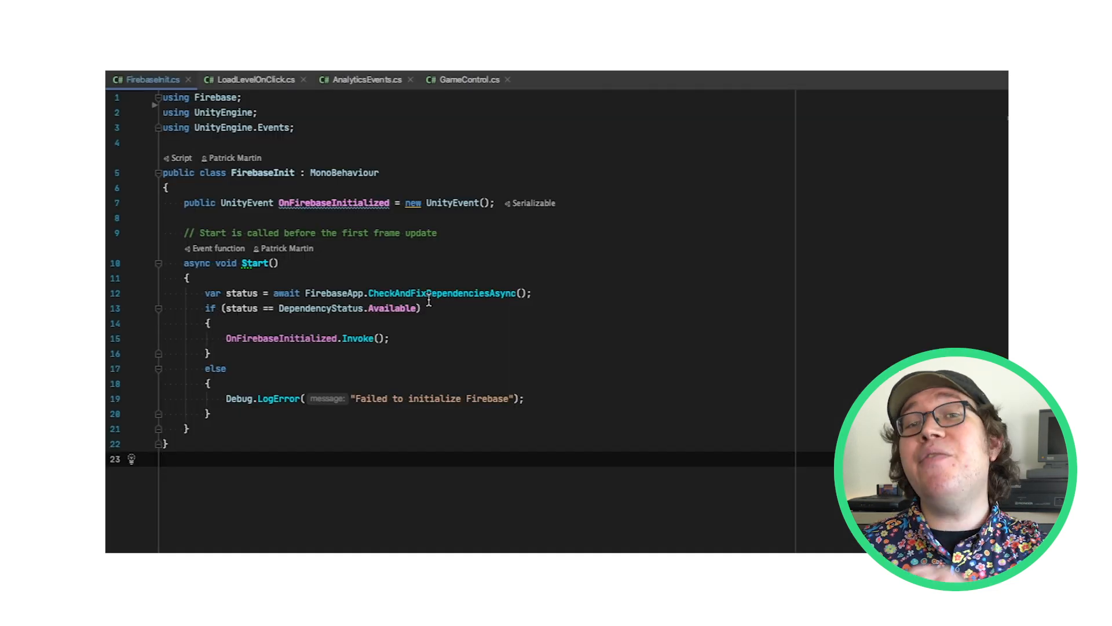
click(423, 293)
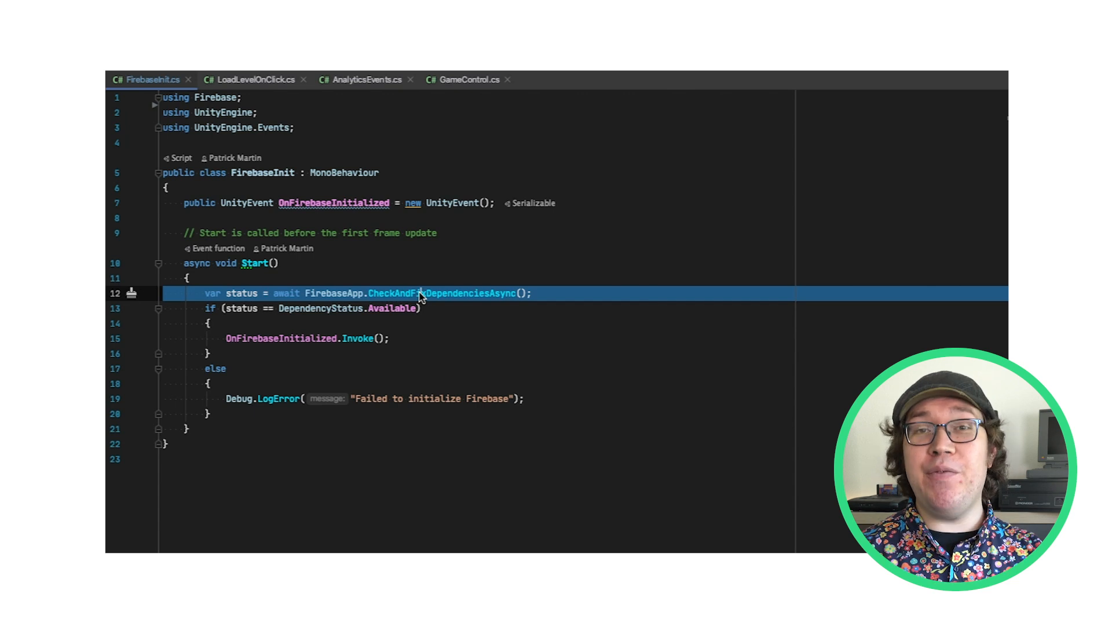
click(468, 79)
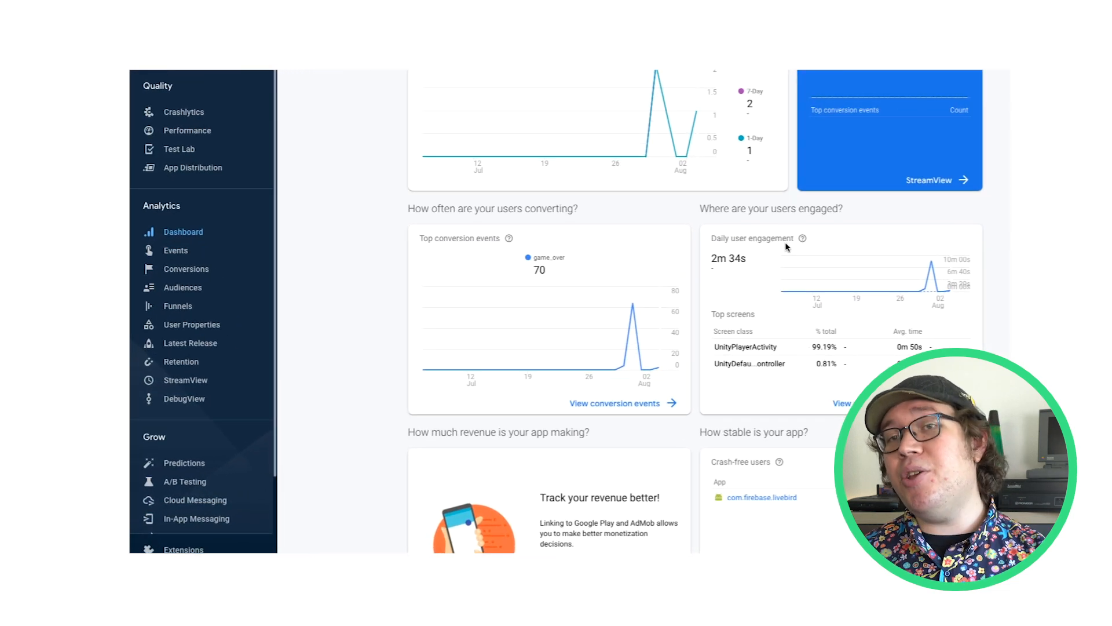
Step: View the game_over event details from the Analytics Events list
scroll(down, 3)
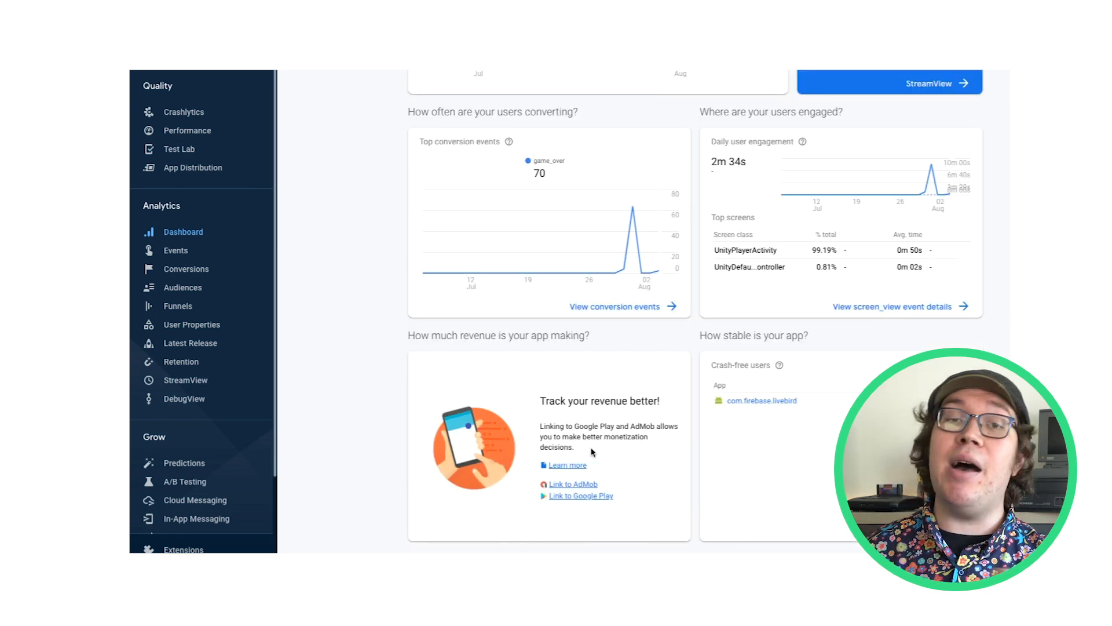
click(175, 250)
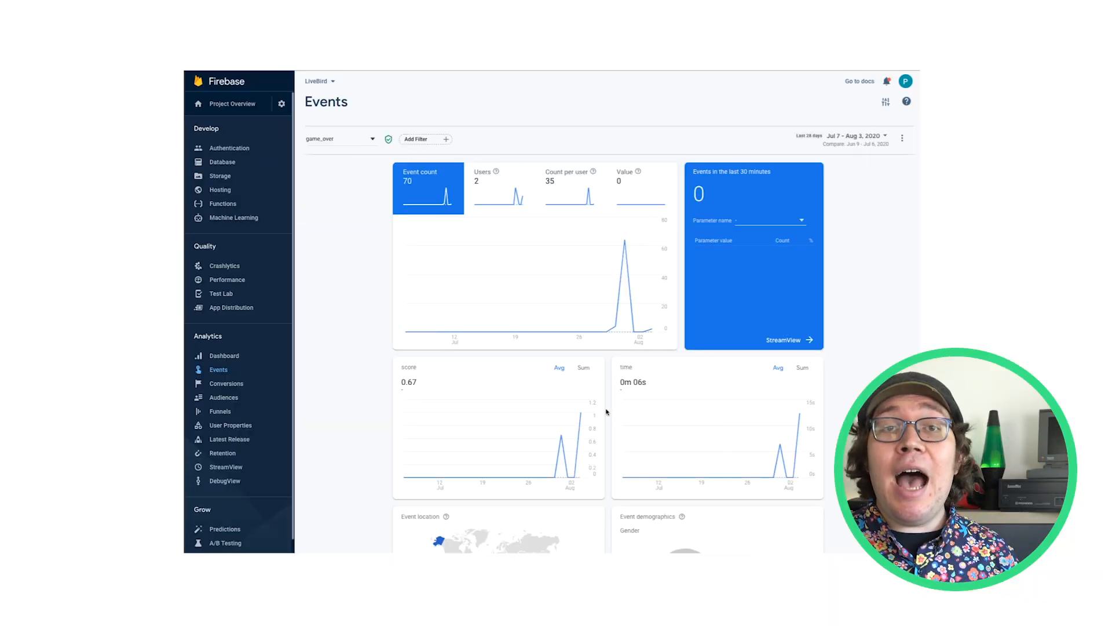
scroll(down, 3)
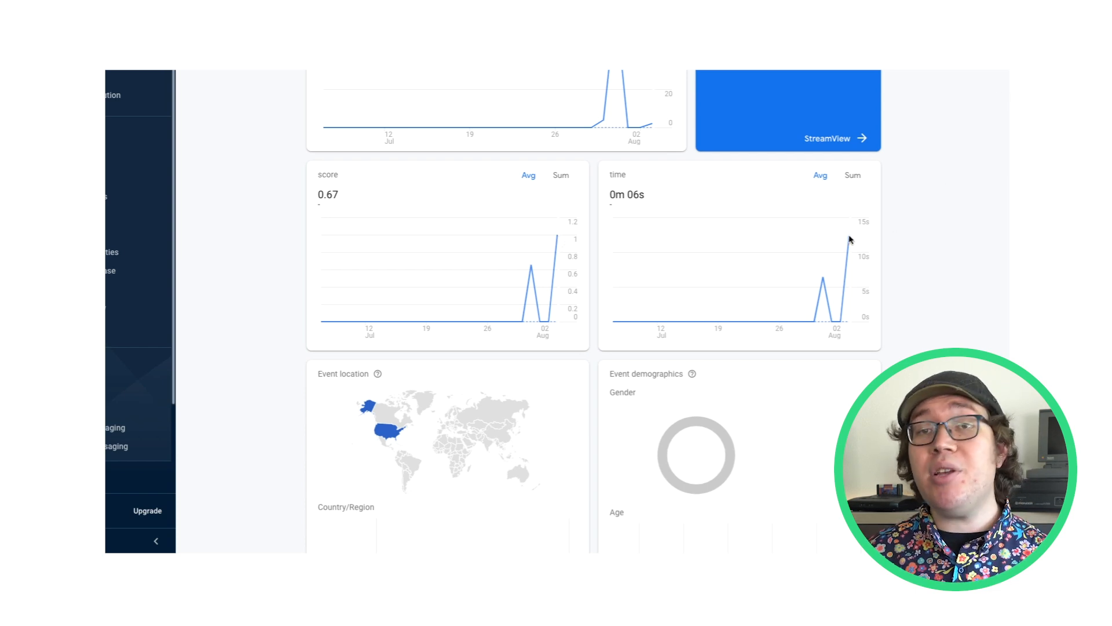
mouse_move(823, 279)
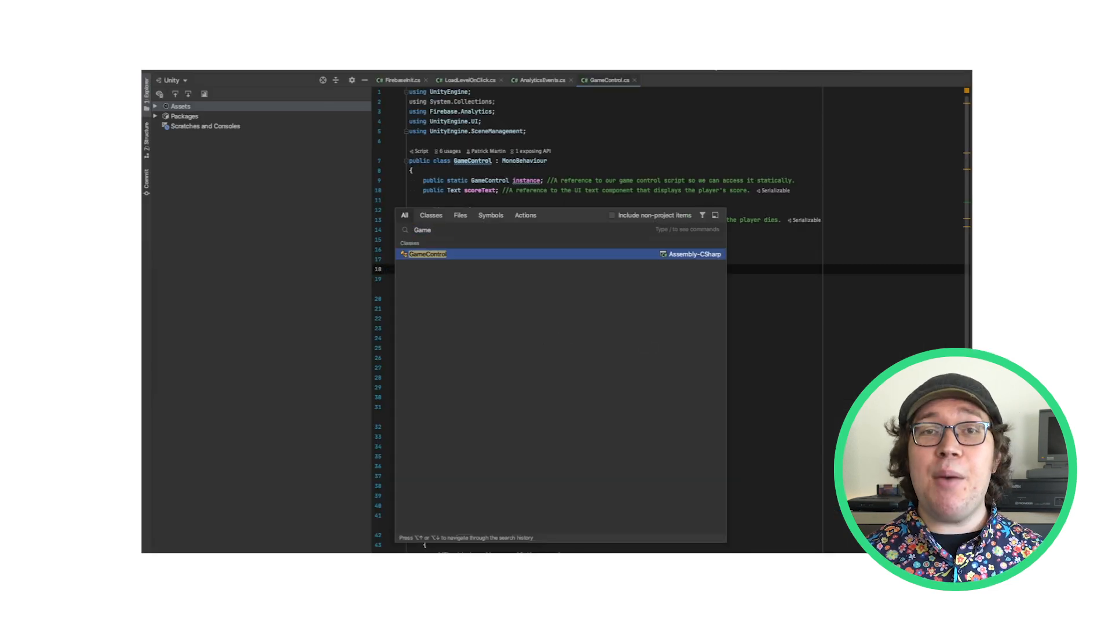
Step: Open the GameControl class and bring its scrollSpeed field into view
click(427, 254)
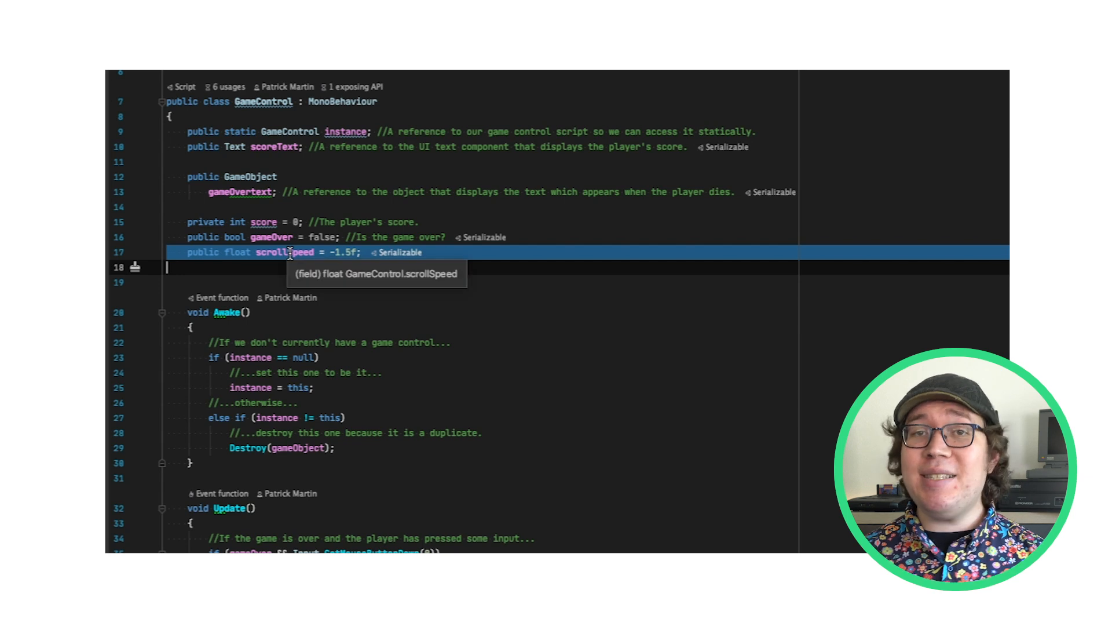
scroll(down, 3)
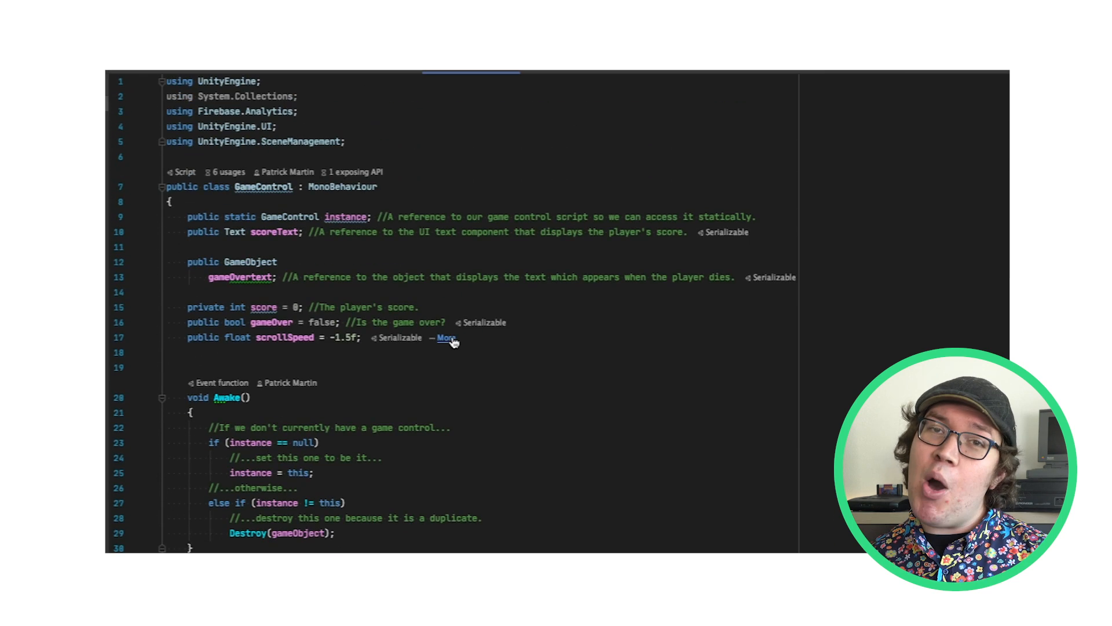
Step: Add a [SerializeField] private _scorePerPillar field and a ScrollKey string constant
text([SerializeField])
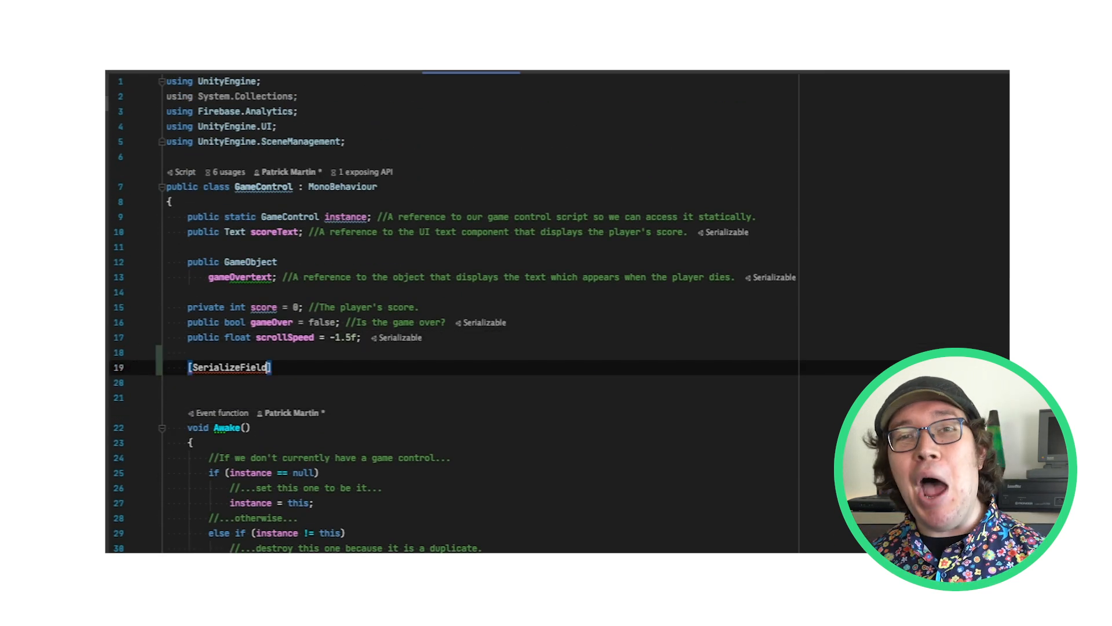
text(private int _scorePerPillar = 1;)
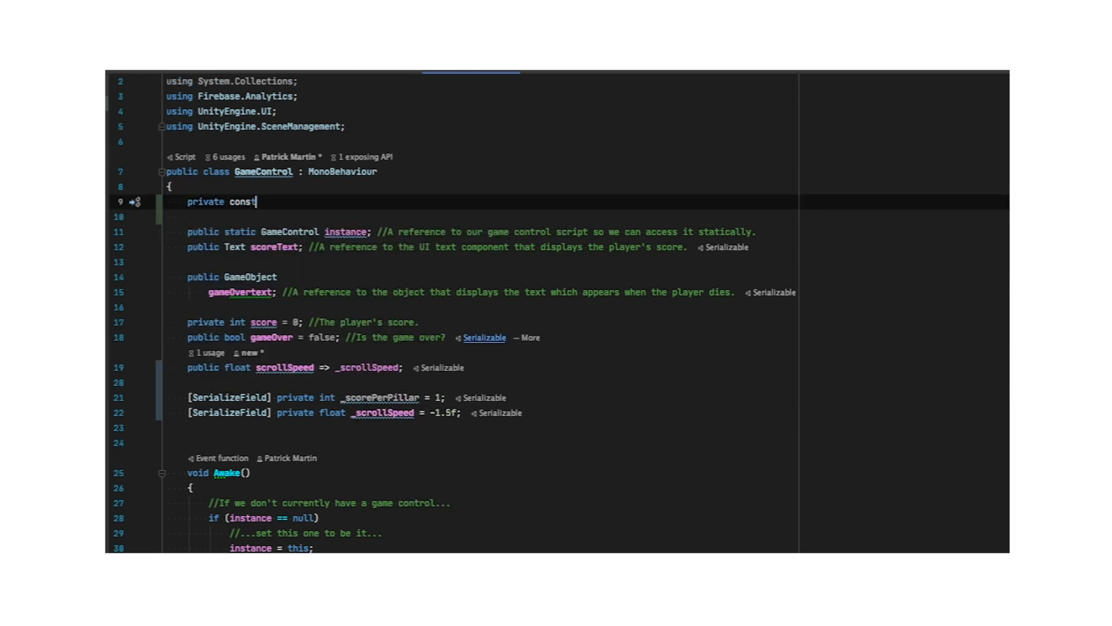
text(string ScrollKey = "scr)
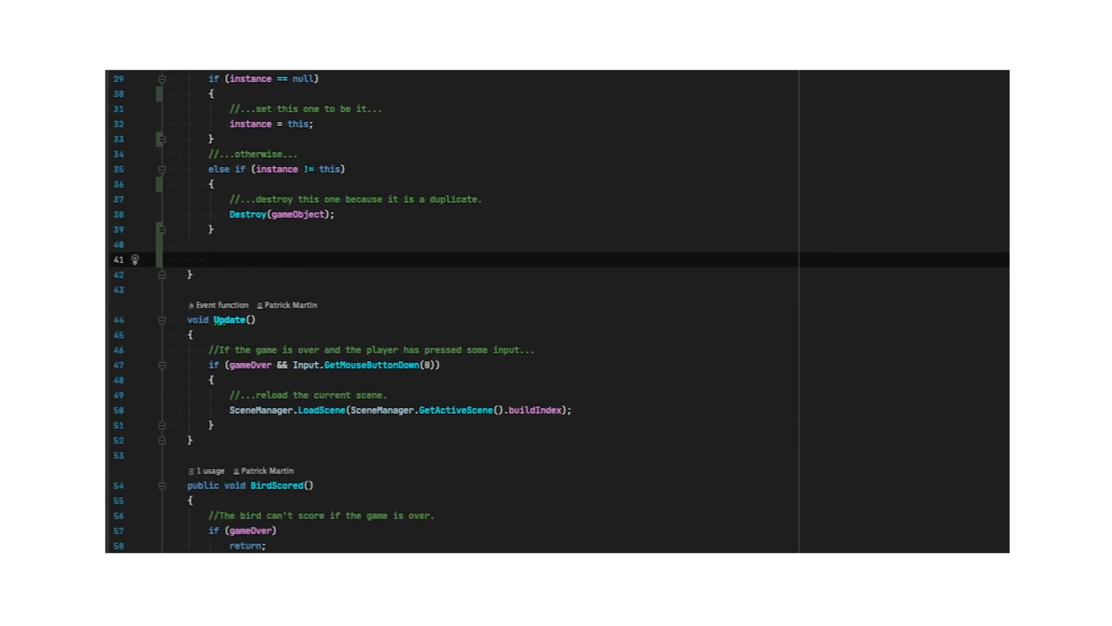
Step: Declare var defaults as a Dictionary<string, object> with ScrollKey/_scrollSpeed and ScoreKey/_scorePerPillar entries
text(var defaults = new Dictionary<string, object>)
text({Sc)
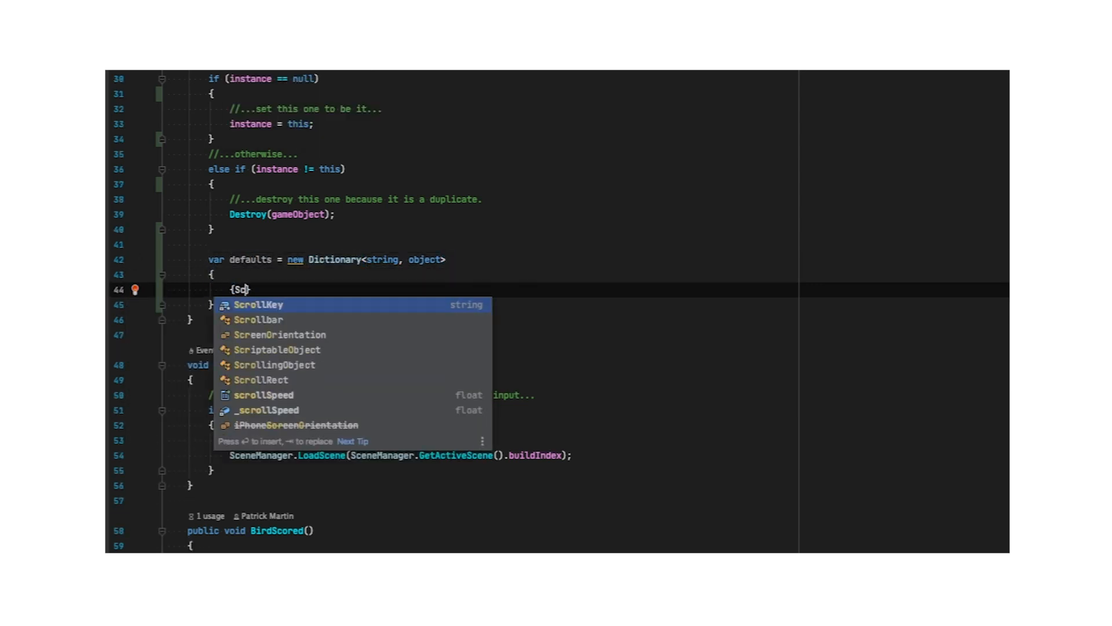
key(Enter)
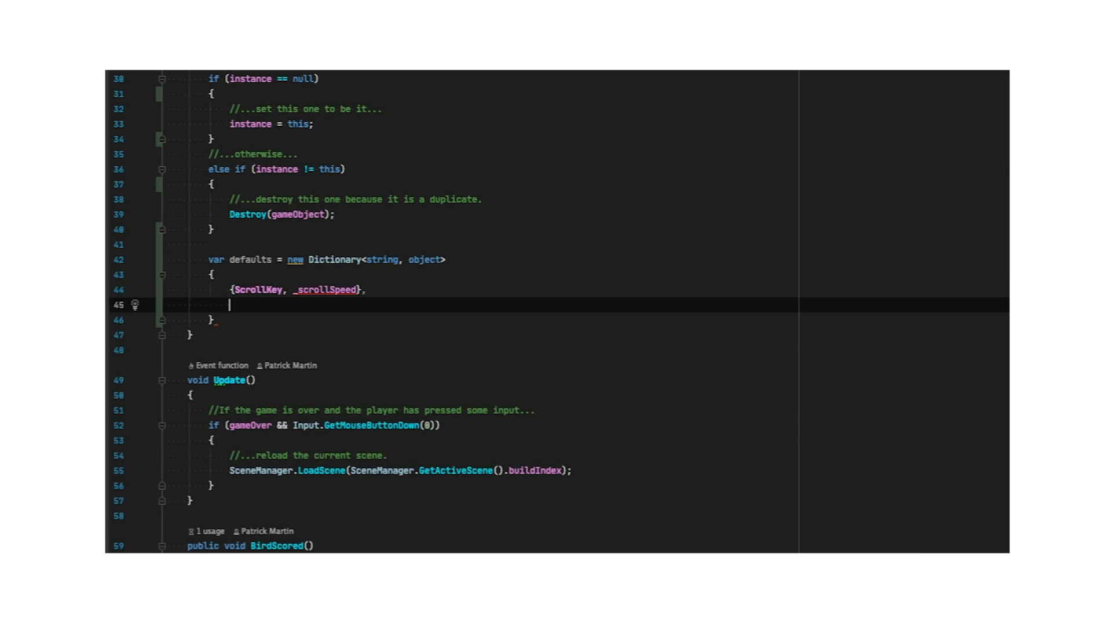
text({ScoreKey, _scorePerPillar},)
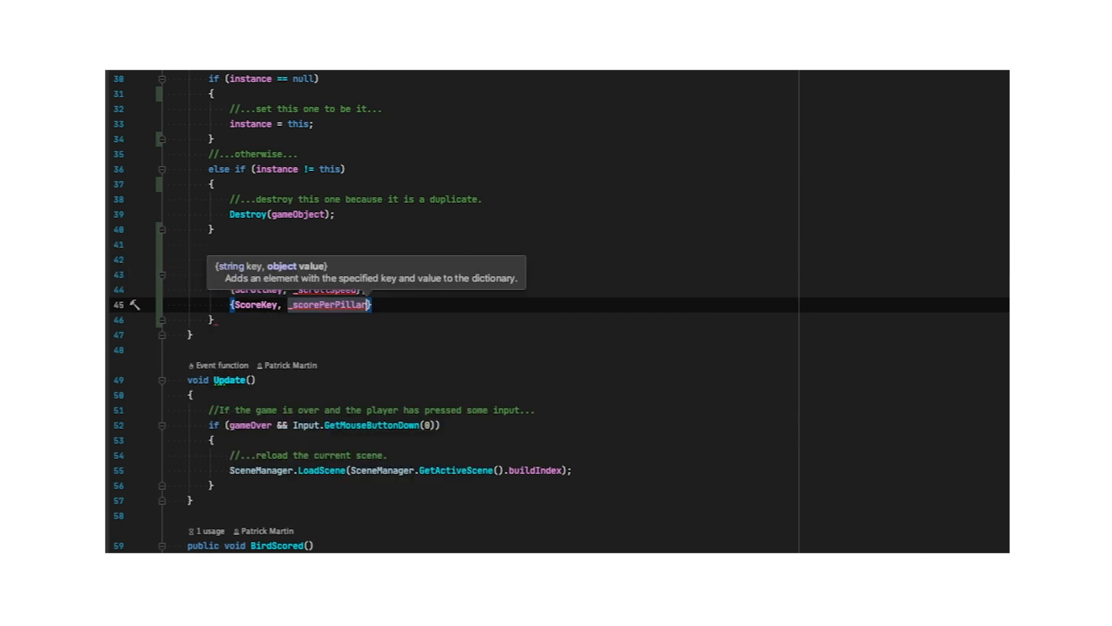
text(FirebaseRemoteConfig)
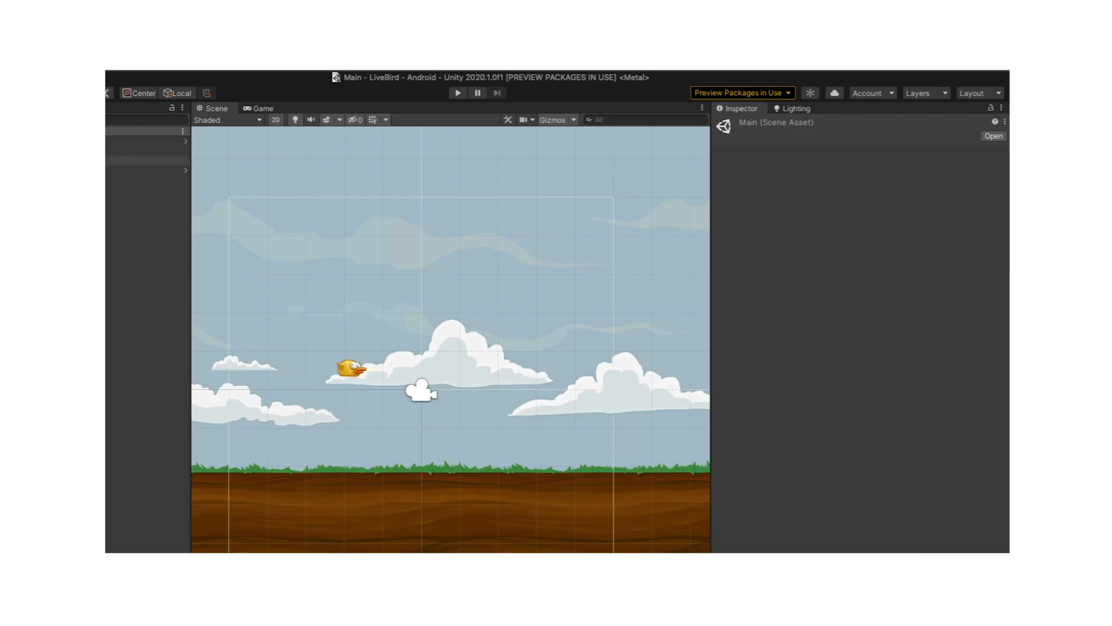
click(148, 152)
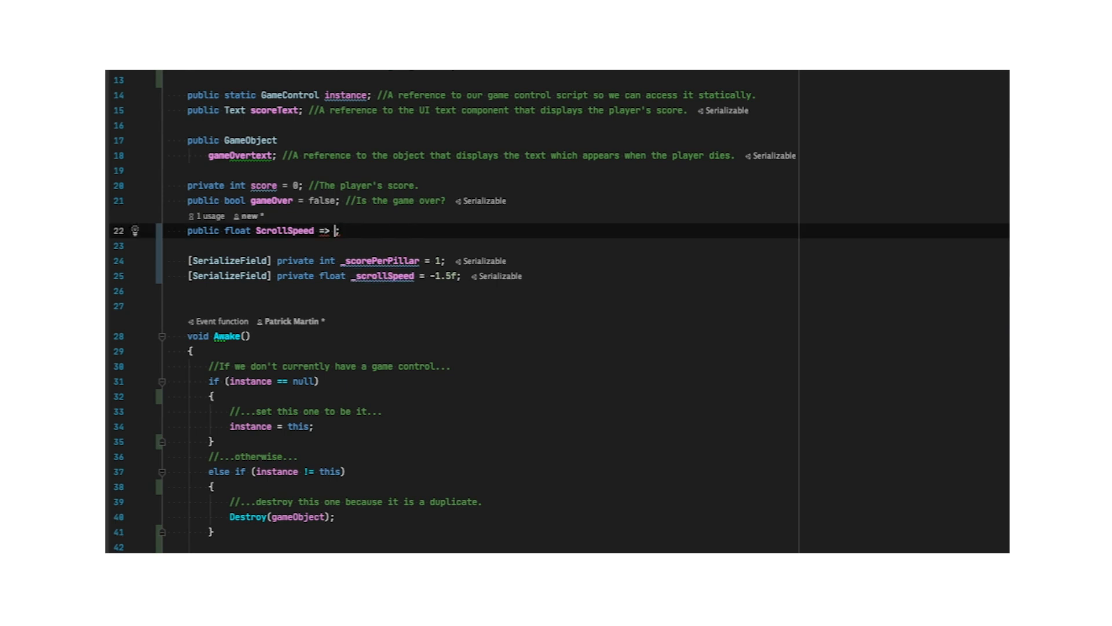
Step: Make ScrollSpeed return (float)FirebaseRemoteConfig.GetValue(ScrollKey).DoubleValue
text((float)FirebaseRemoteConfig.)
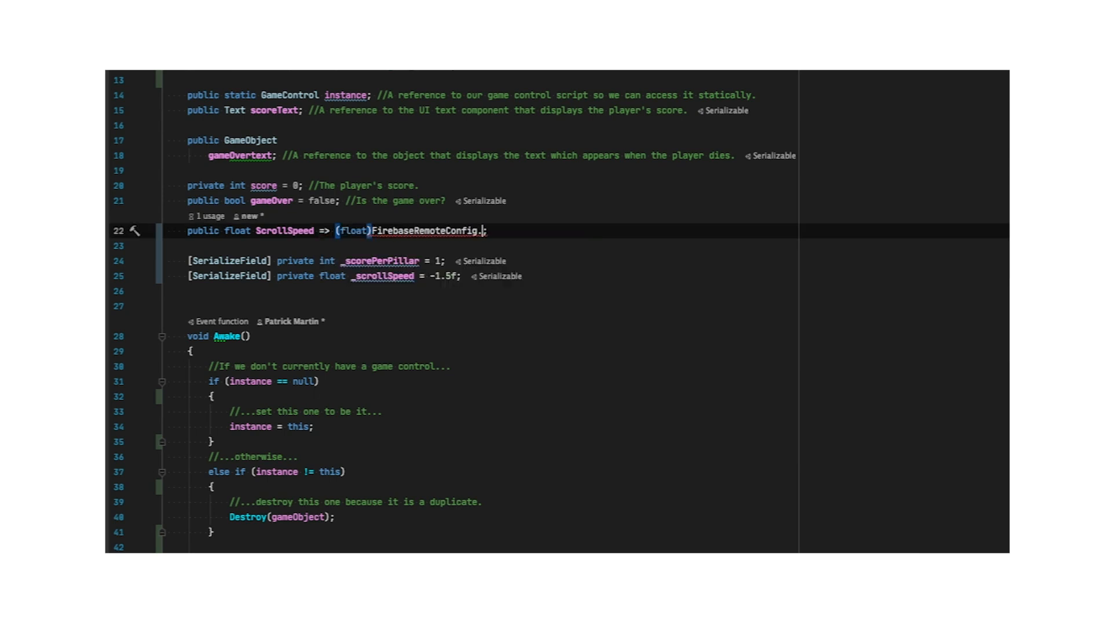
text(GetValue(ScrollKey))
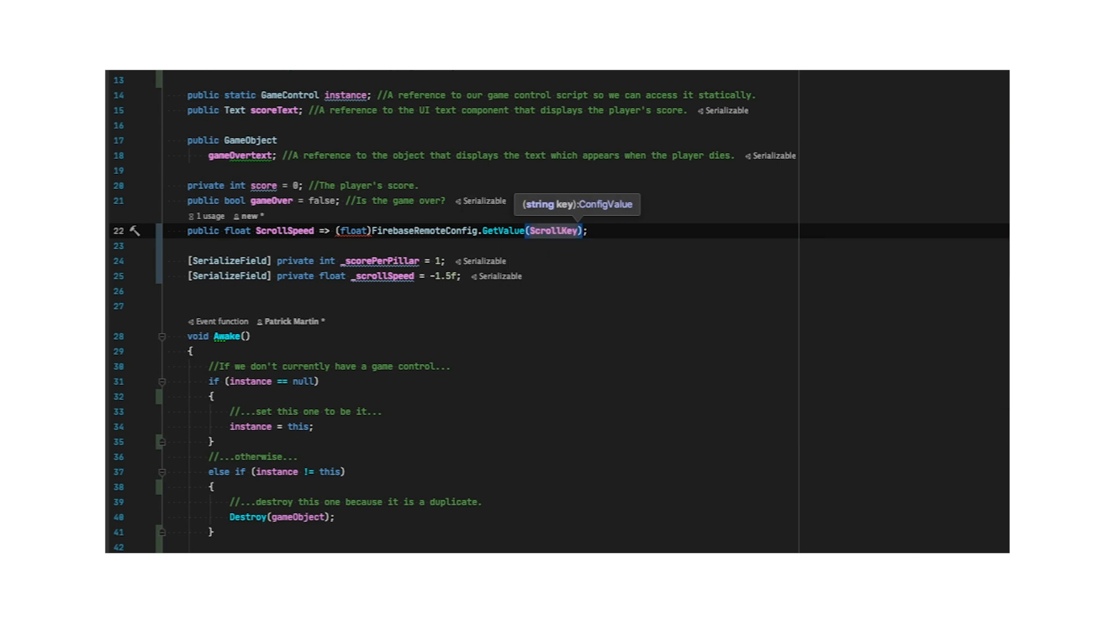
text(.DoubleValue)
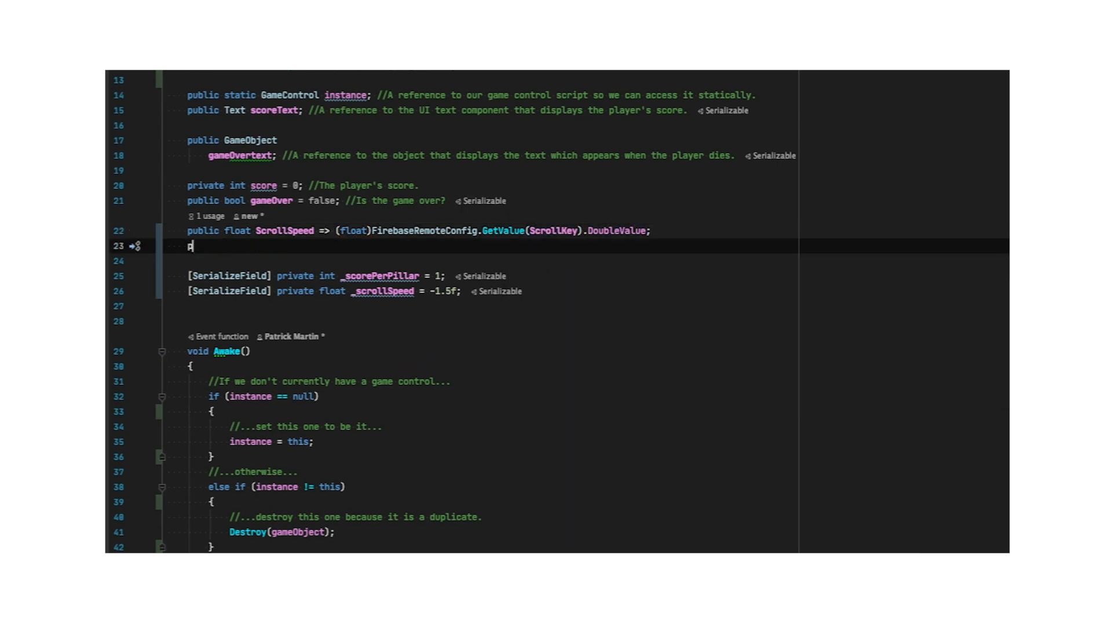
text(ublic float S)
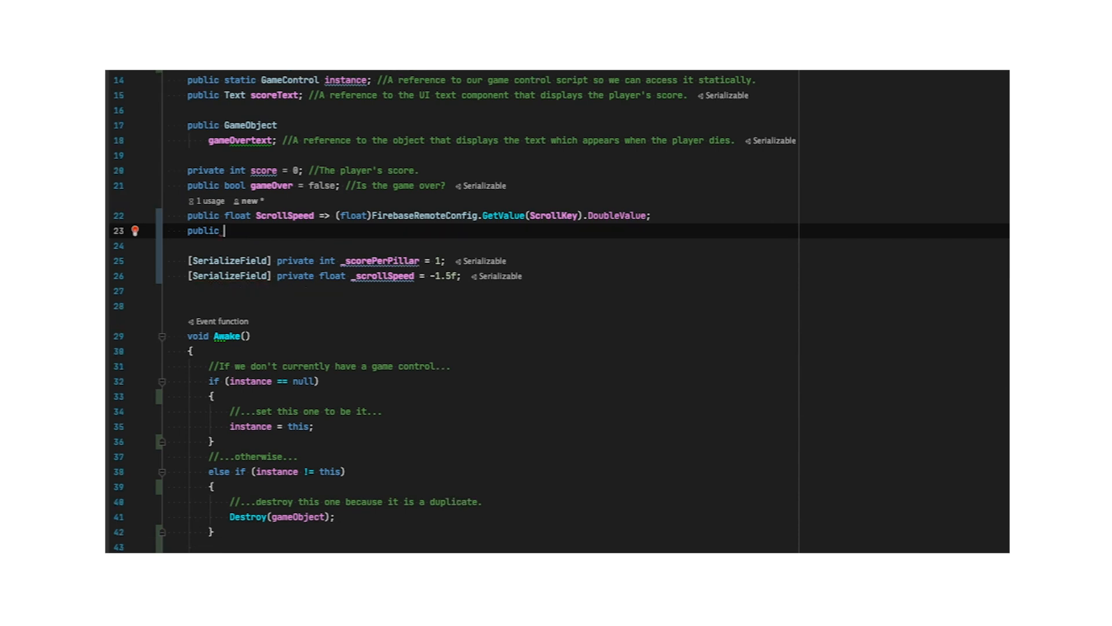
Step: Add an int ScorePerPillar property reading (int)FirebaseRemoteConfig.GetValue(ScoreKey)
text(int ScorePerPillar=>())
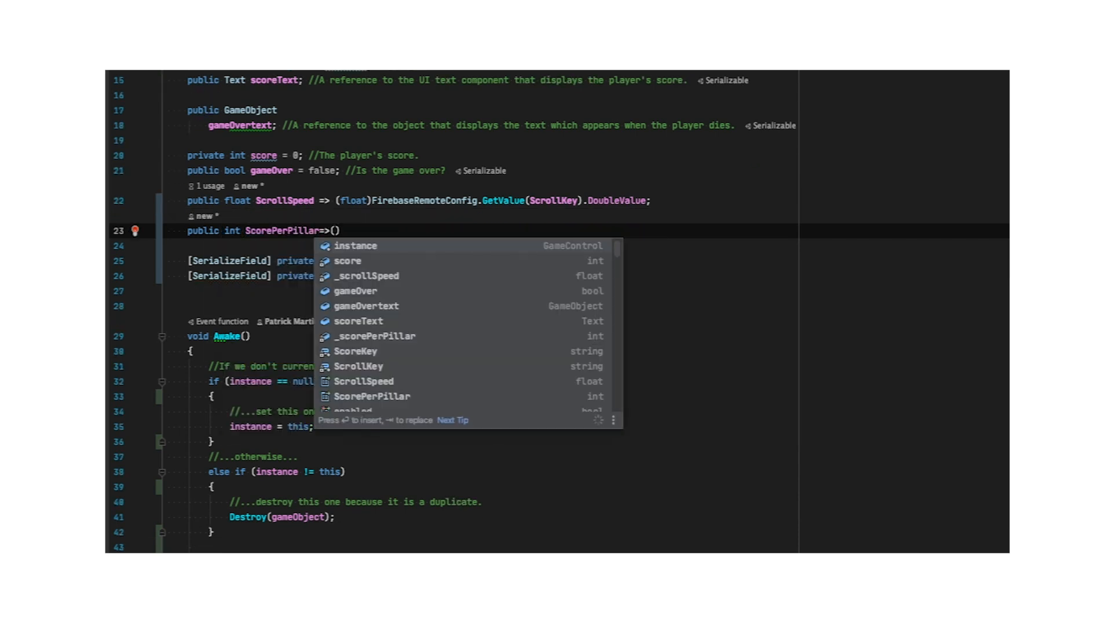
text((int)FirebaseRemoteConfig.G)
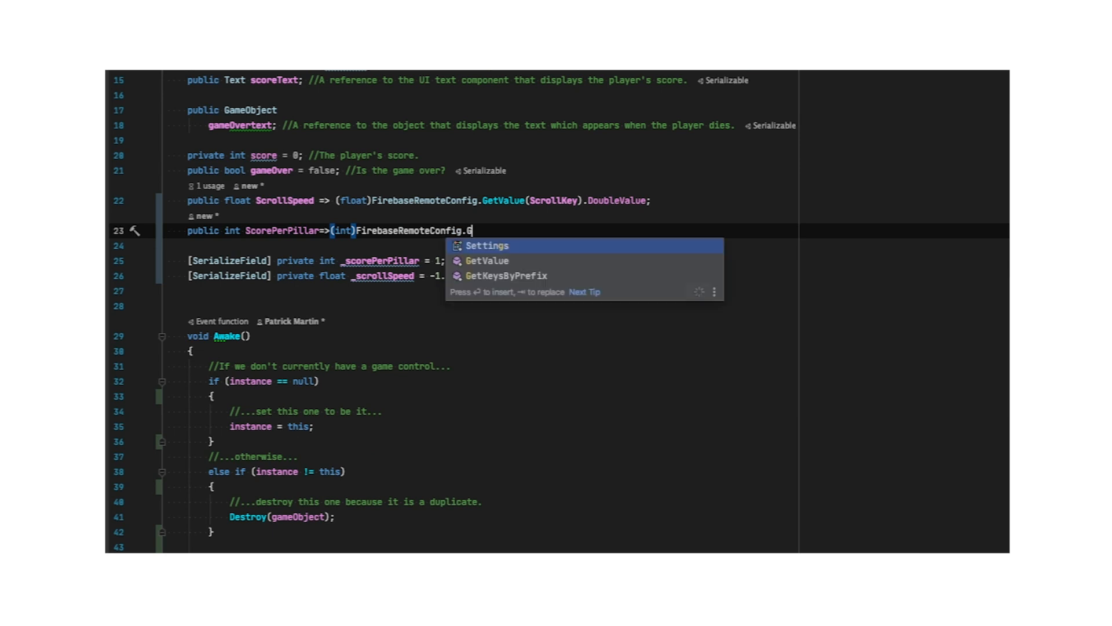
text(etValue(ScoreP)
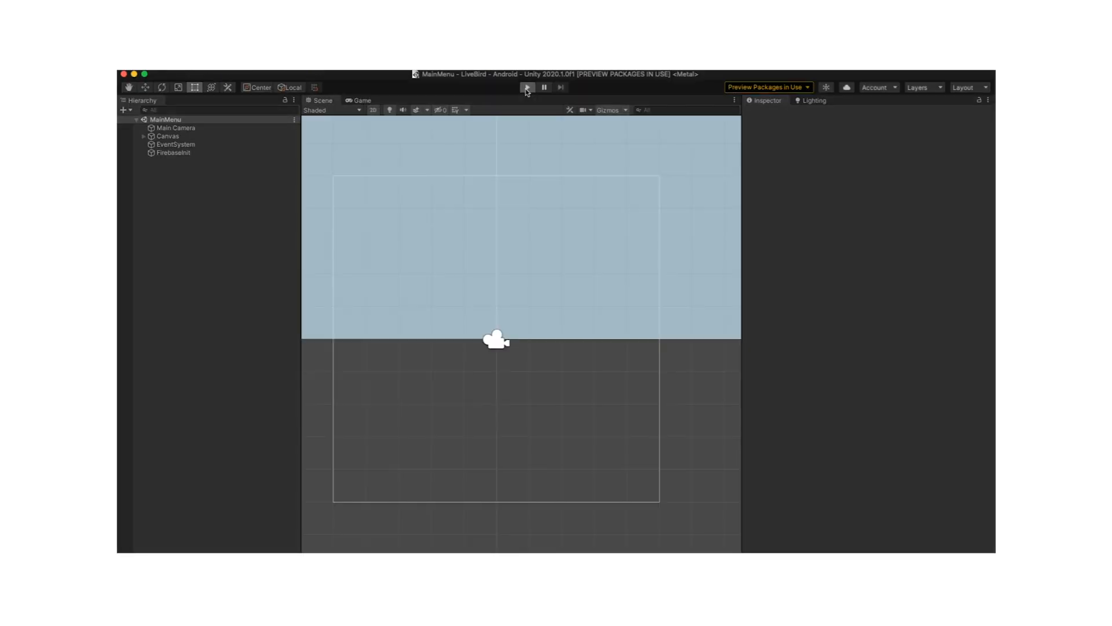
Step: Enter Play mode and begin a round via Start Game
click(526, 86)
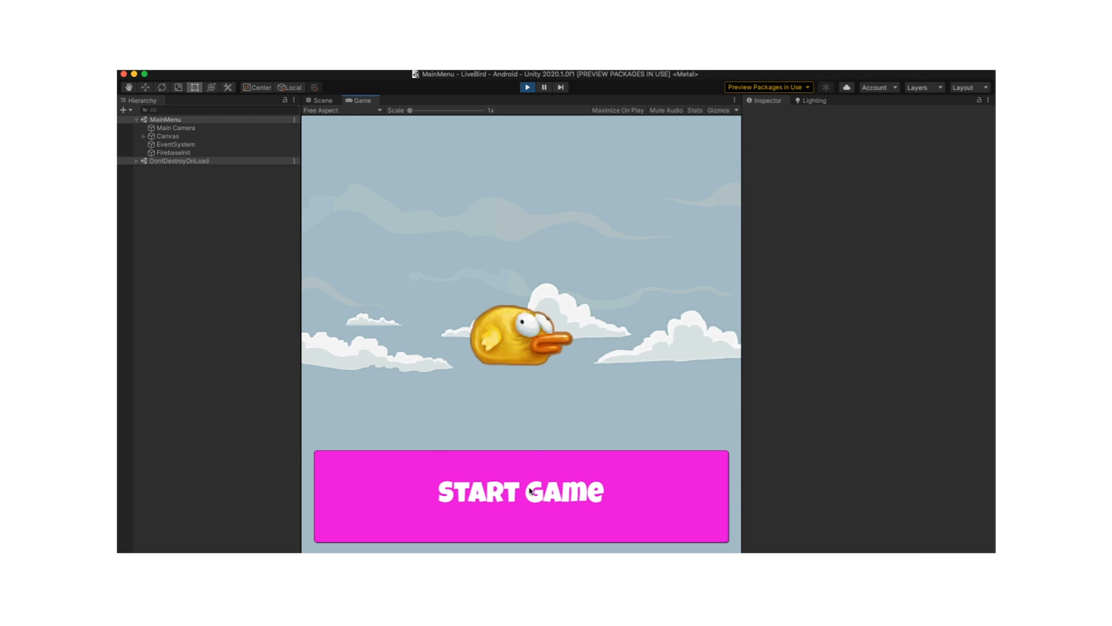
click(521, 492)
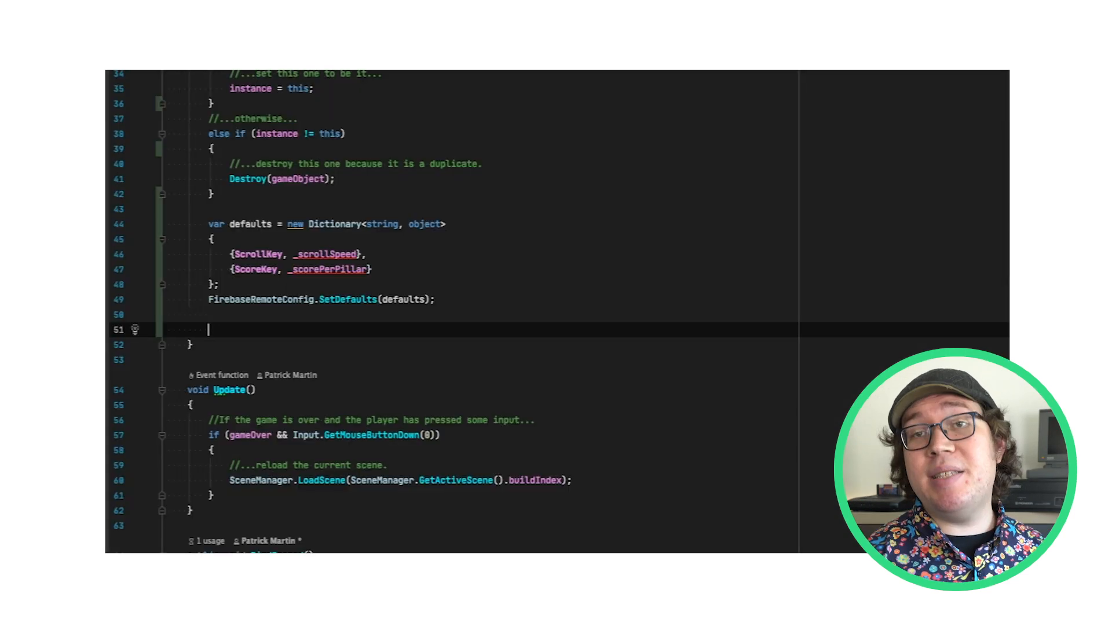
Step: Chain a continuation on the fetch that calls Firebase.RemoteConfig.ActivateFetched();
text(FirebaseRemoteConfig.FetchAsync()
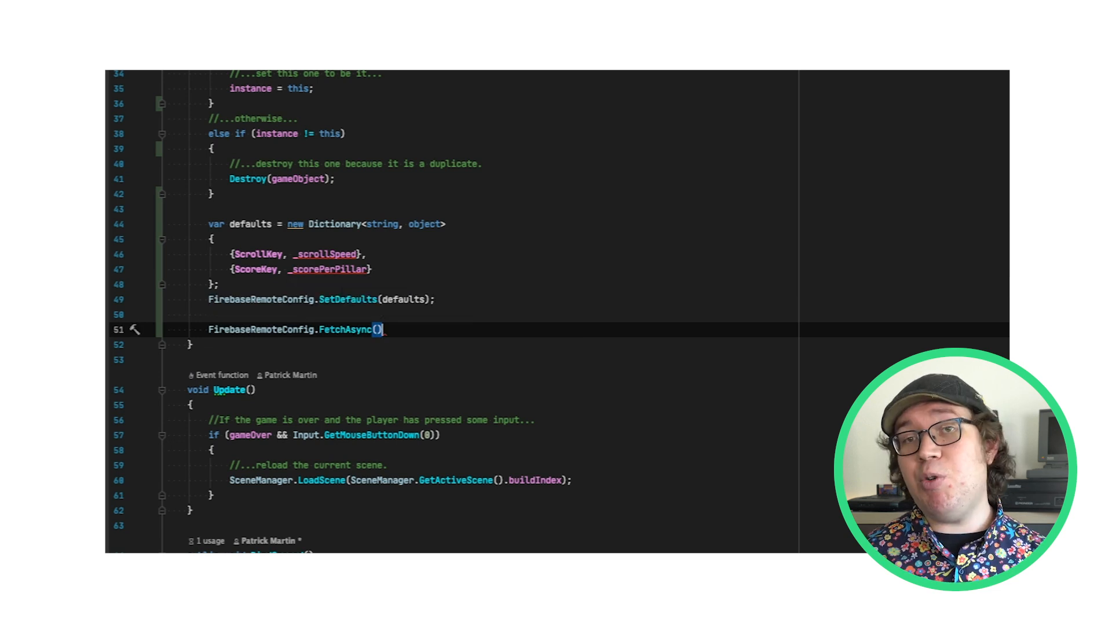
text(.ContinueWithOnMainThread(task =>)
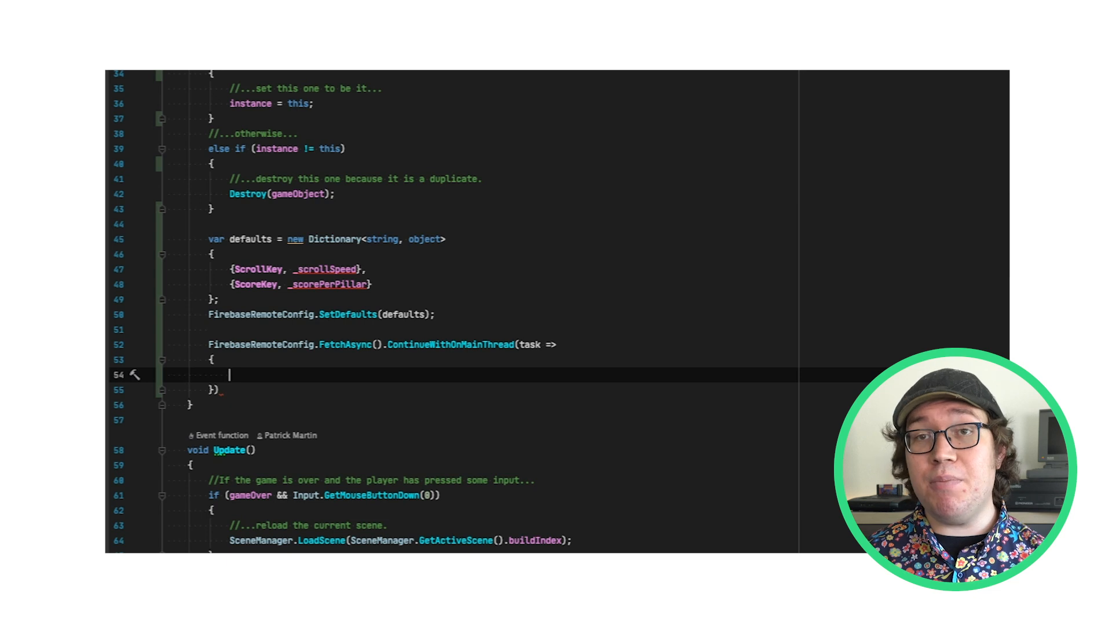
text(Firebase.)
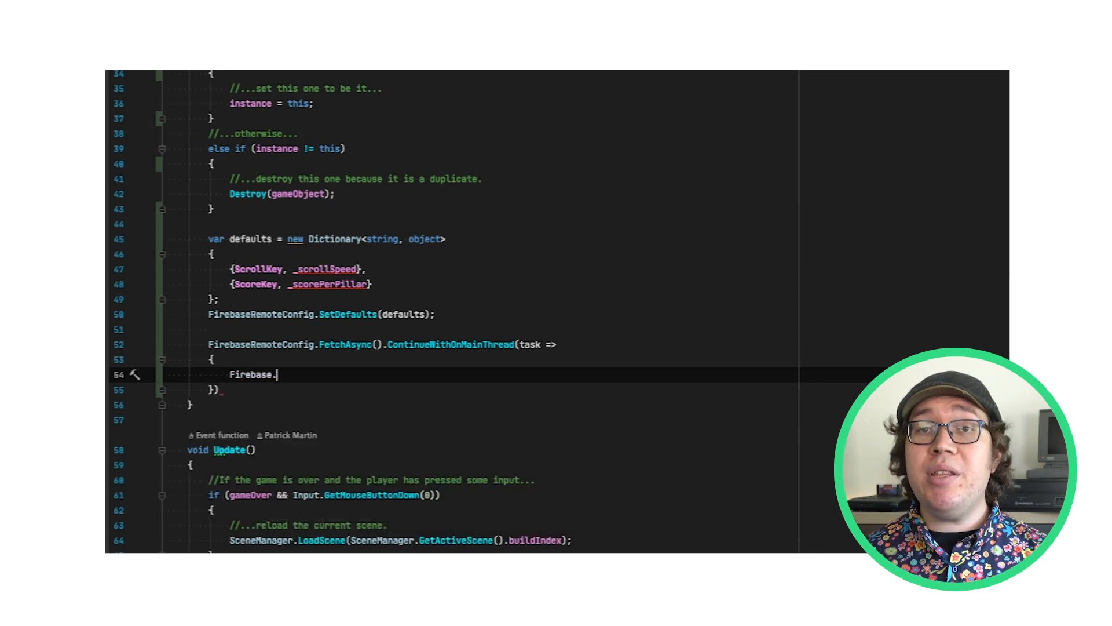
text(RemoteConfig)
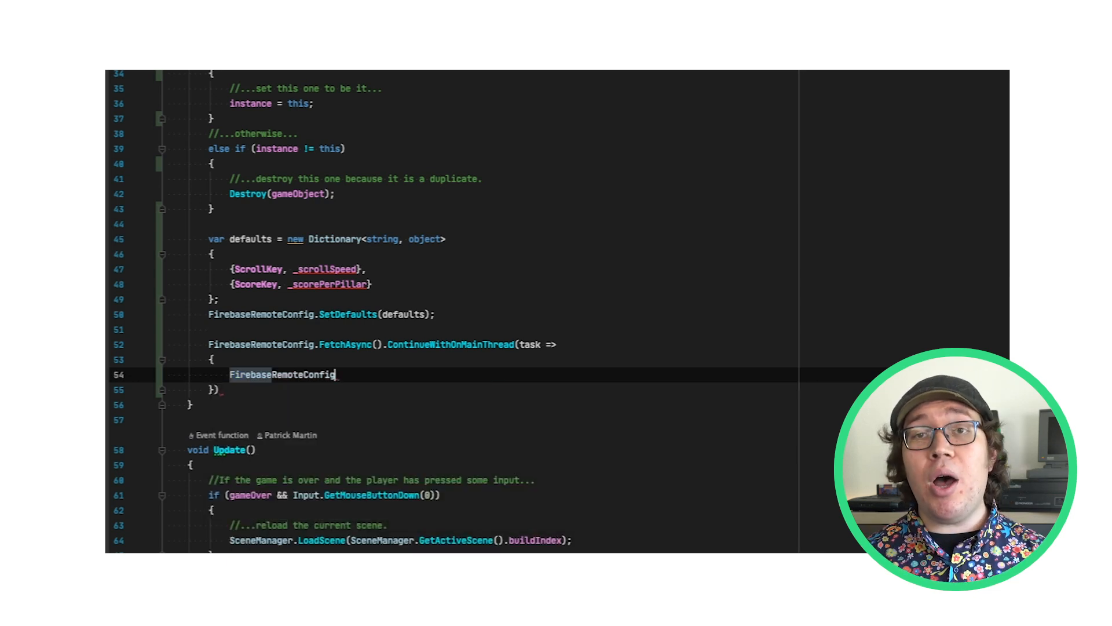
text(.ActivateFetched())
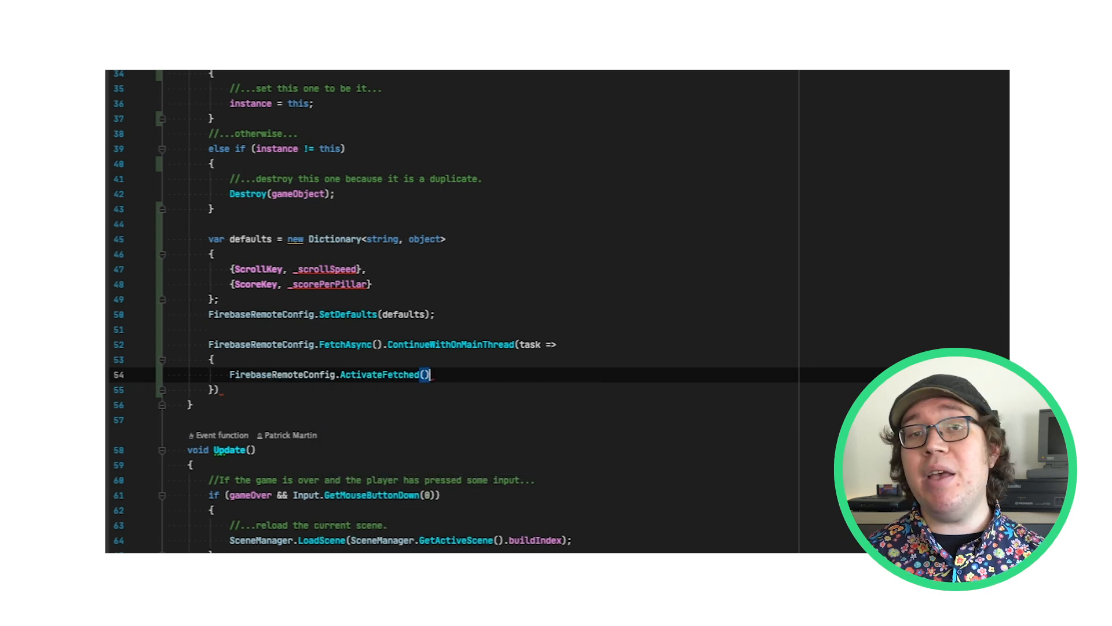
text(;)
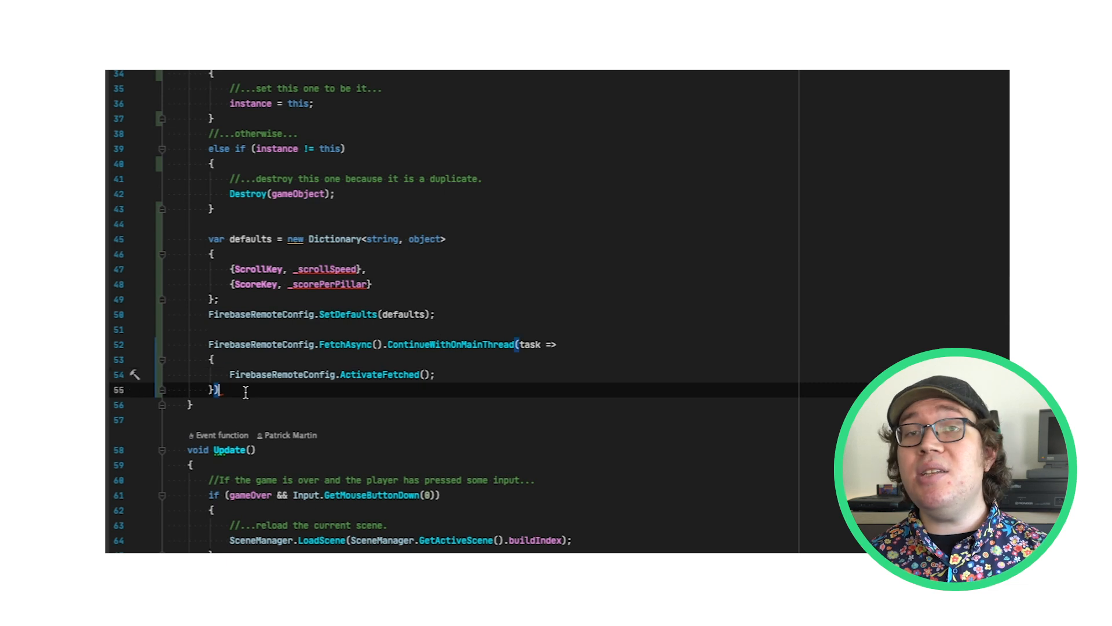
text(;)
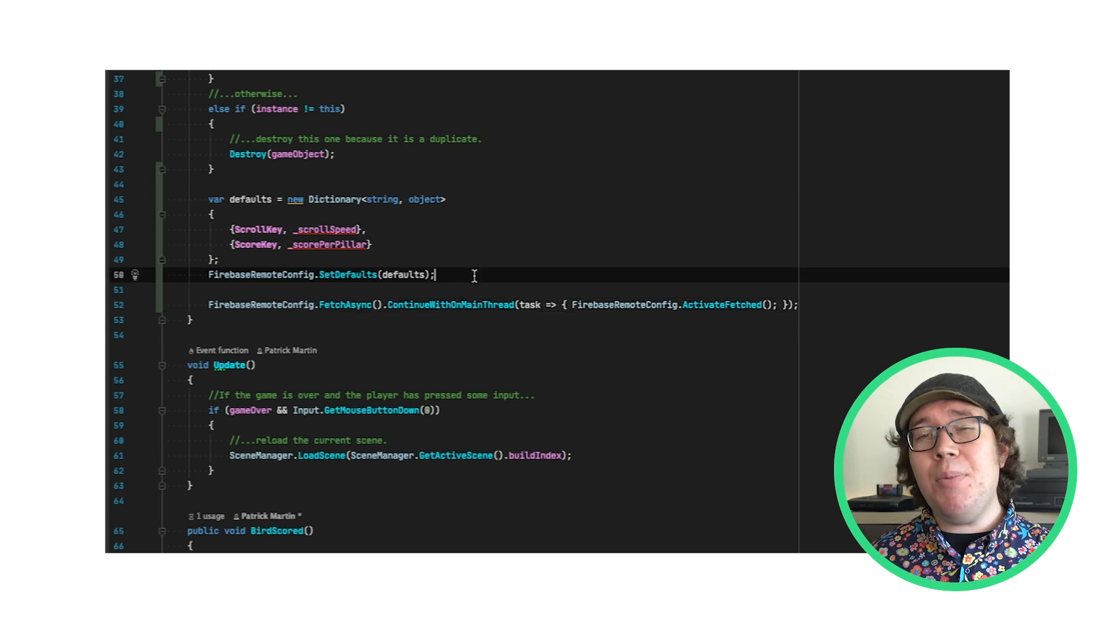
Step: Begin an if check and declare private const string DeveloperProperty = "devel..."
text(if ()
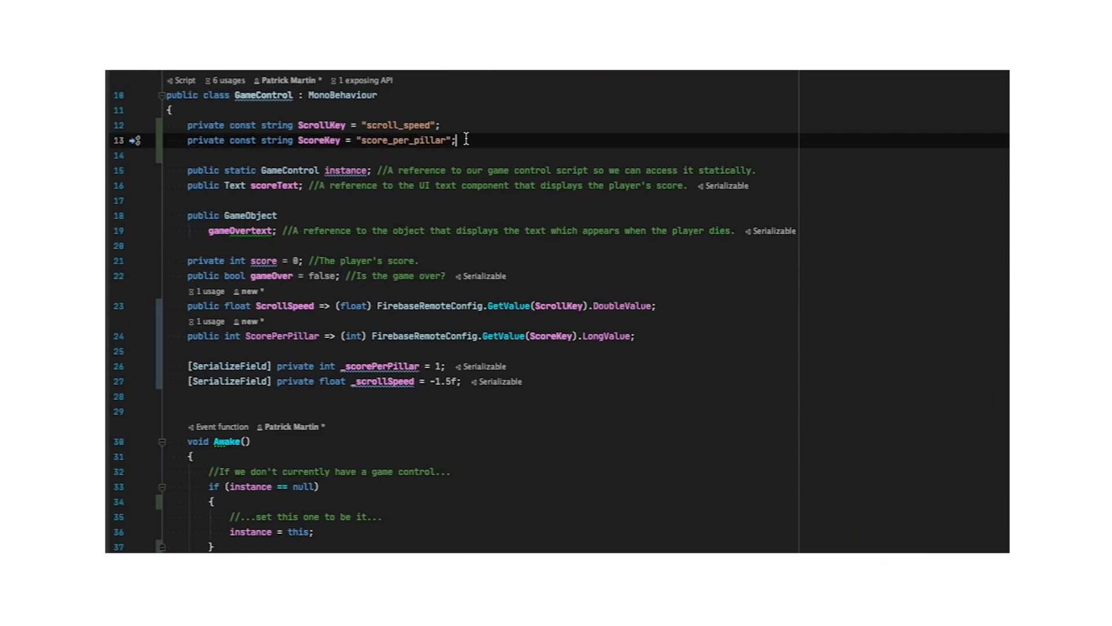
text(private const strin)
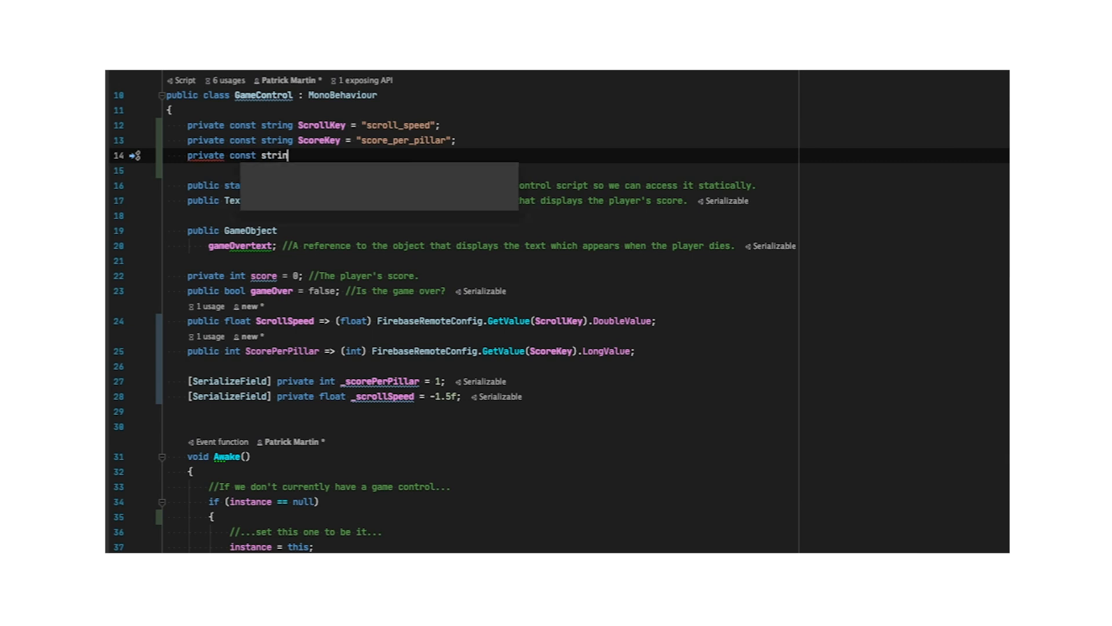
text(g DeveloperProperty = "devel")
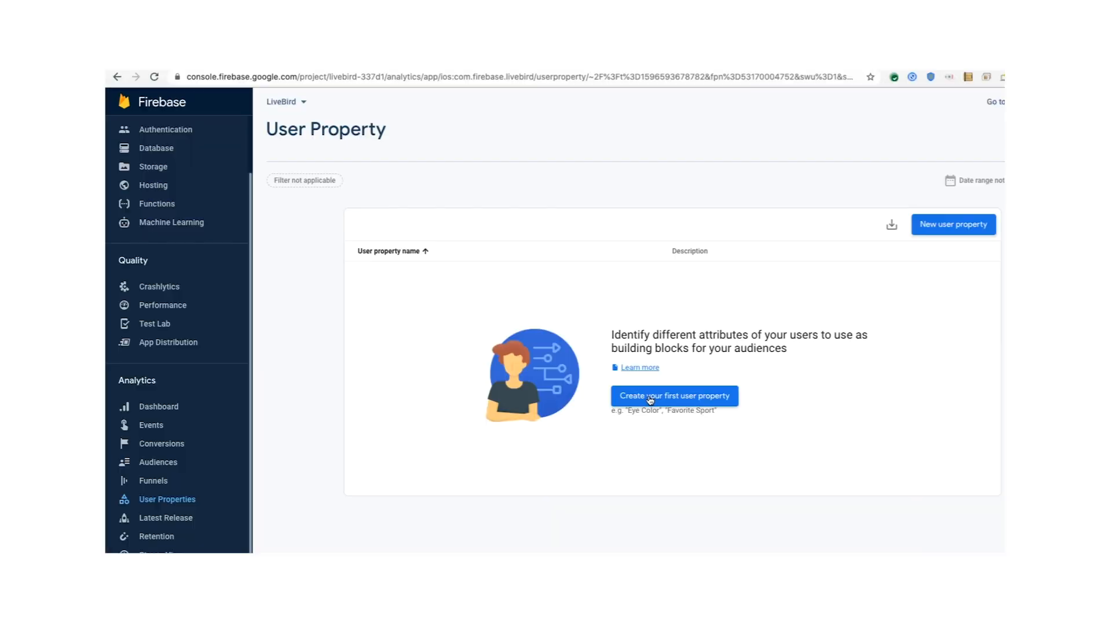
Step: Create the first user property with description 'User is a developer'
click(674, 396)
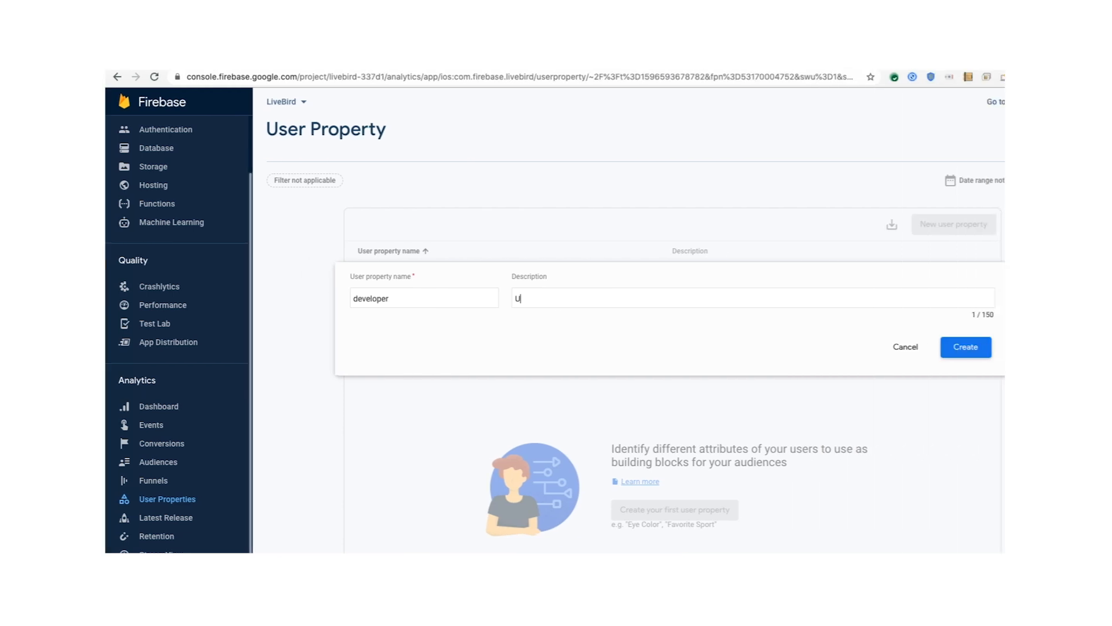
text(User is a developer)
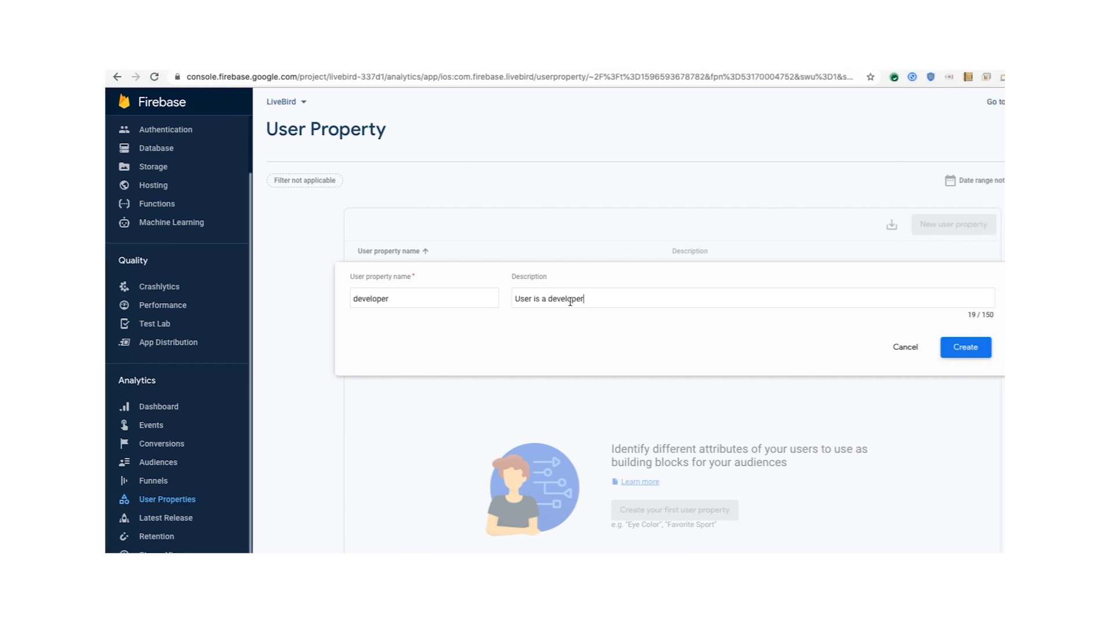
click(964, 347)
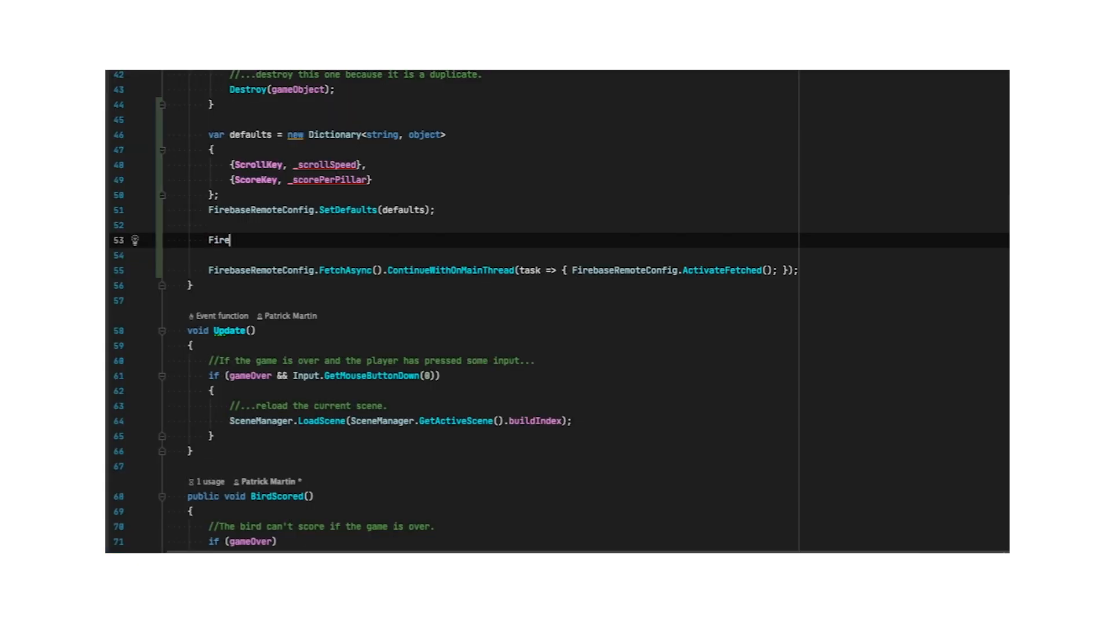
Step: Call FirebaseAnalytics.SetUserProperty(DeveloperProperty, Debug.isDebugBuild.ToString()) in Awake and begin 'var settings ='
text(baseAnalytics.)
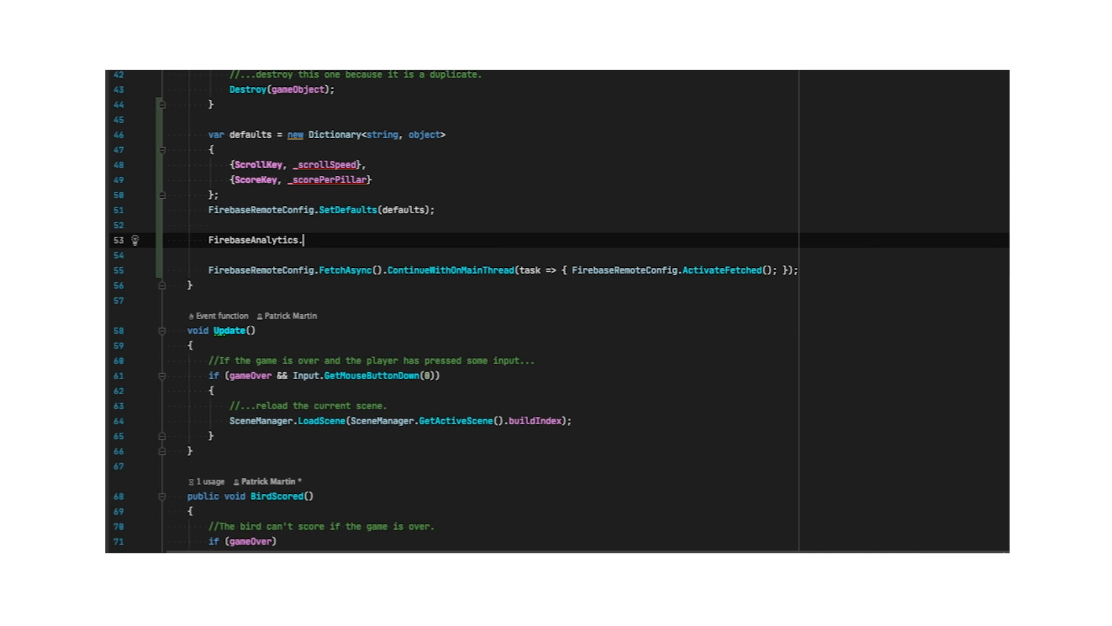
text(SetUserProperty();)
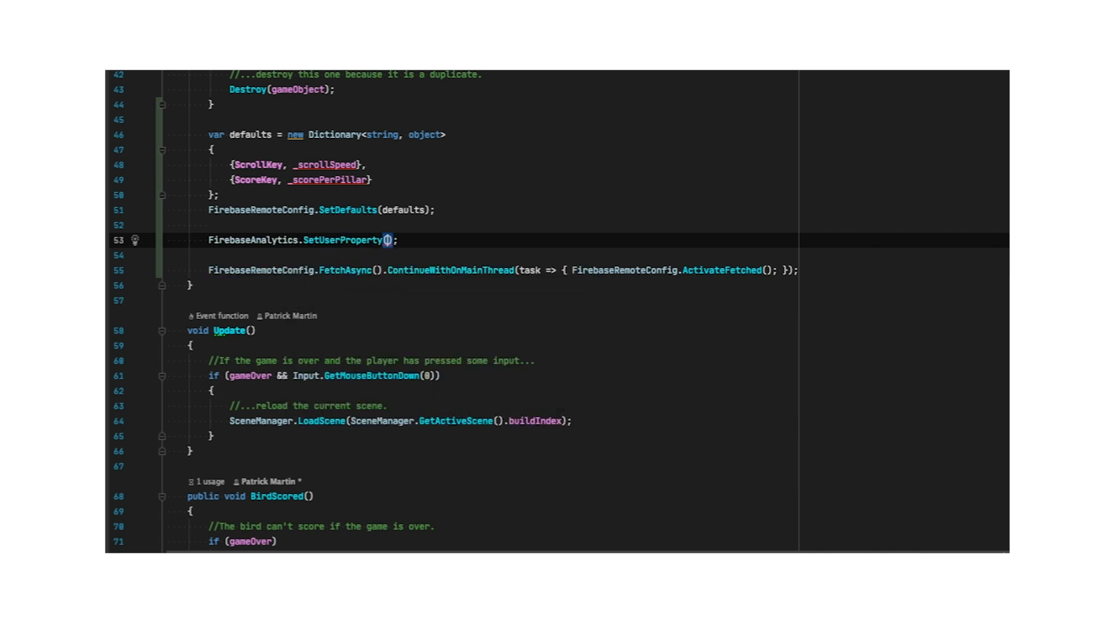
text(DeveloperProperty, Debug.)
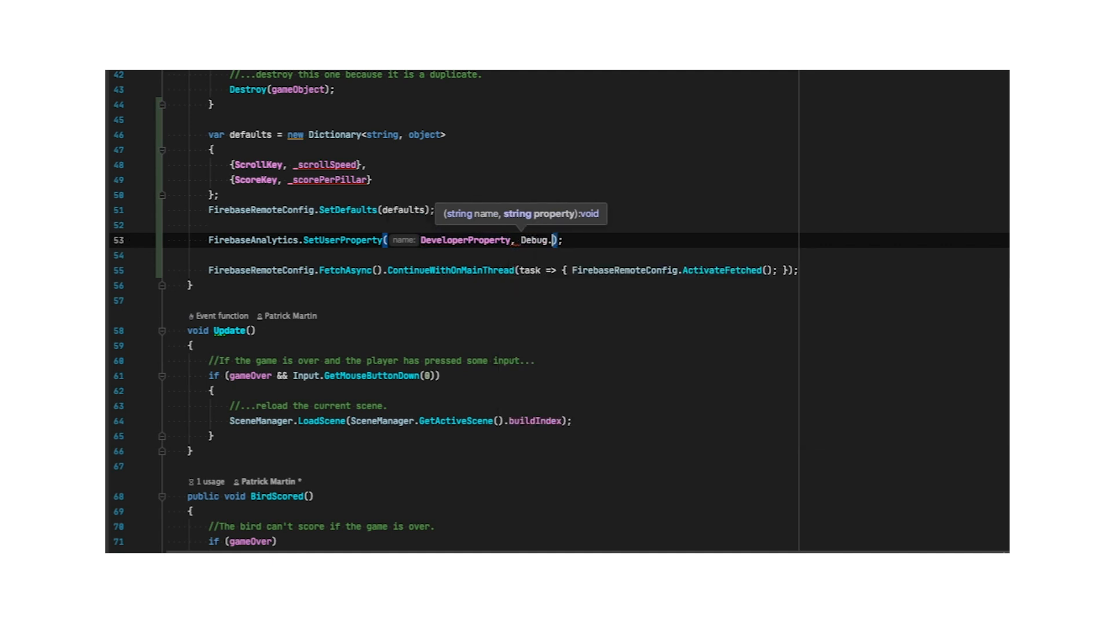
text(isDebugBuild)
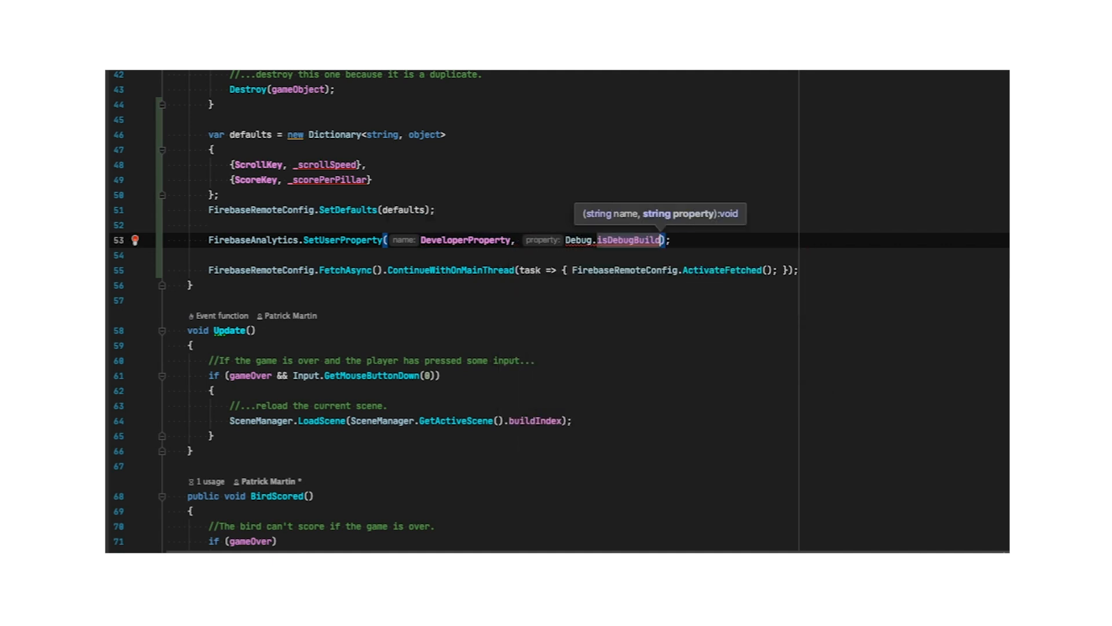
text(.ToString())
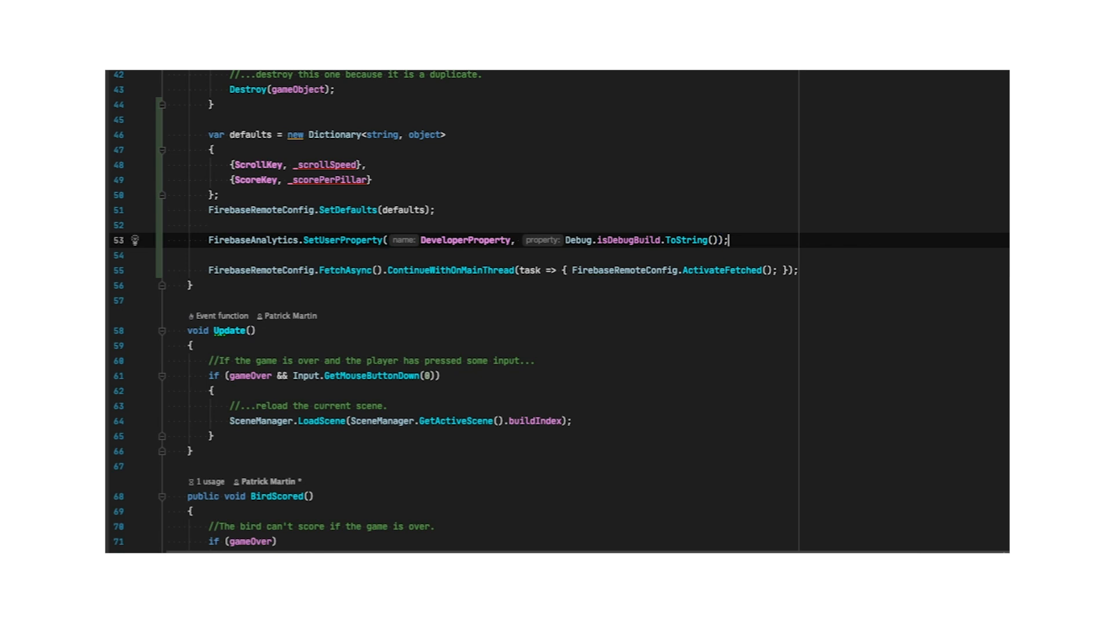
text(var settings =)
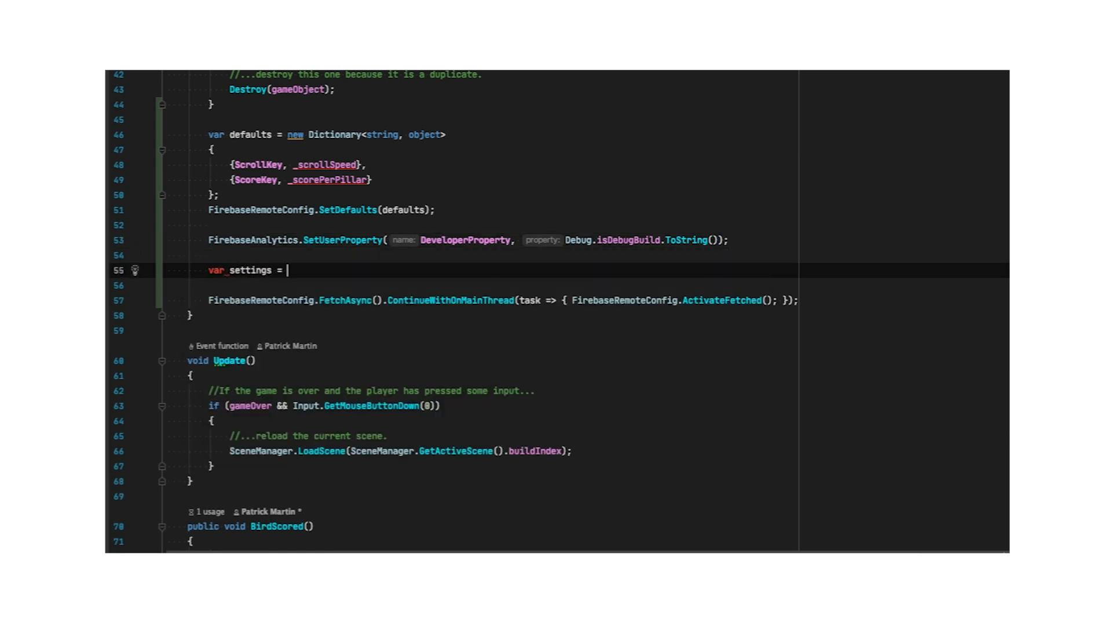
Step: Read FirebaseRemoteConfig.Settings, set IsDeveloperMode = Debug.isDebugBuild, and reassign the settings
text(FirebaseRemoteConfig.S)
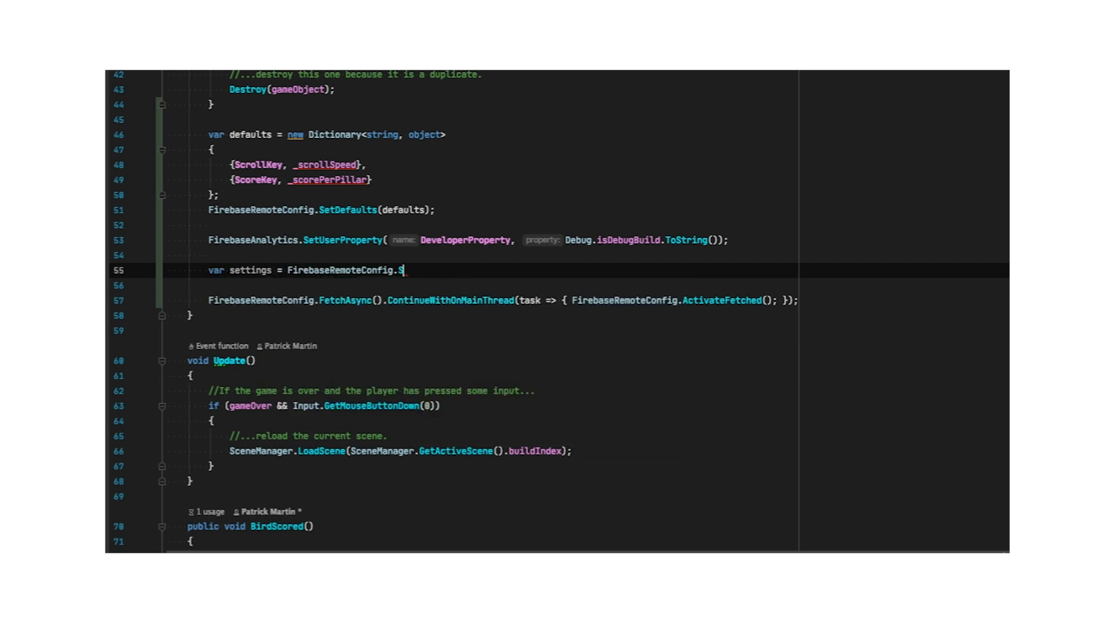
text(Settings)
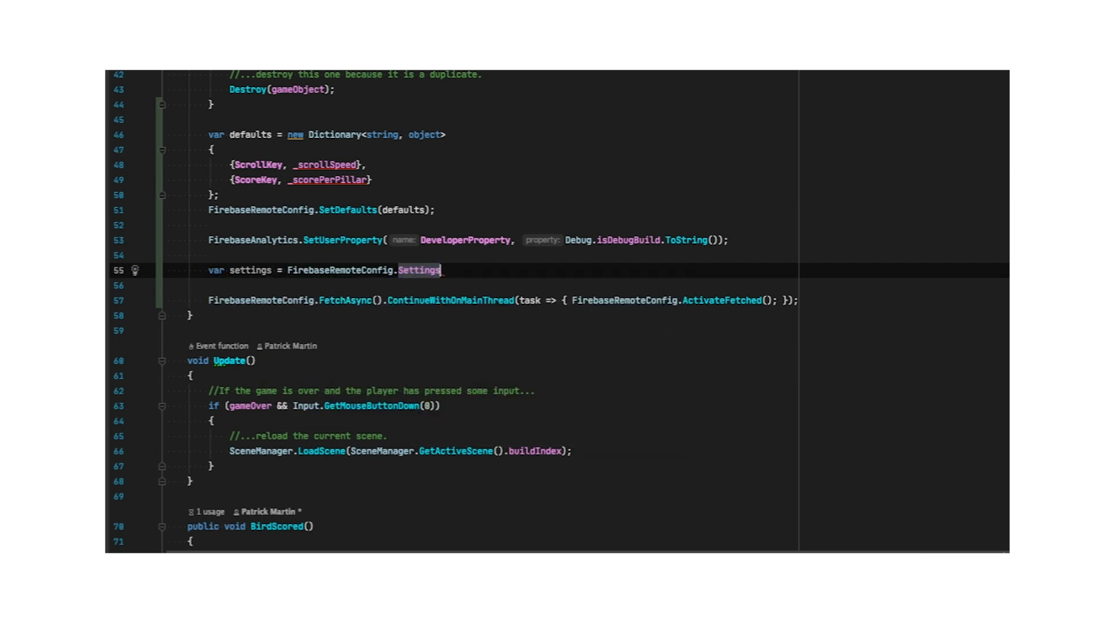
text(settings.IsDeveloperMode = Debug.isDebugBuild;)
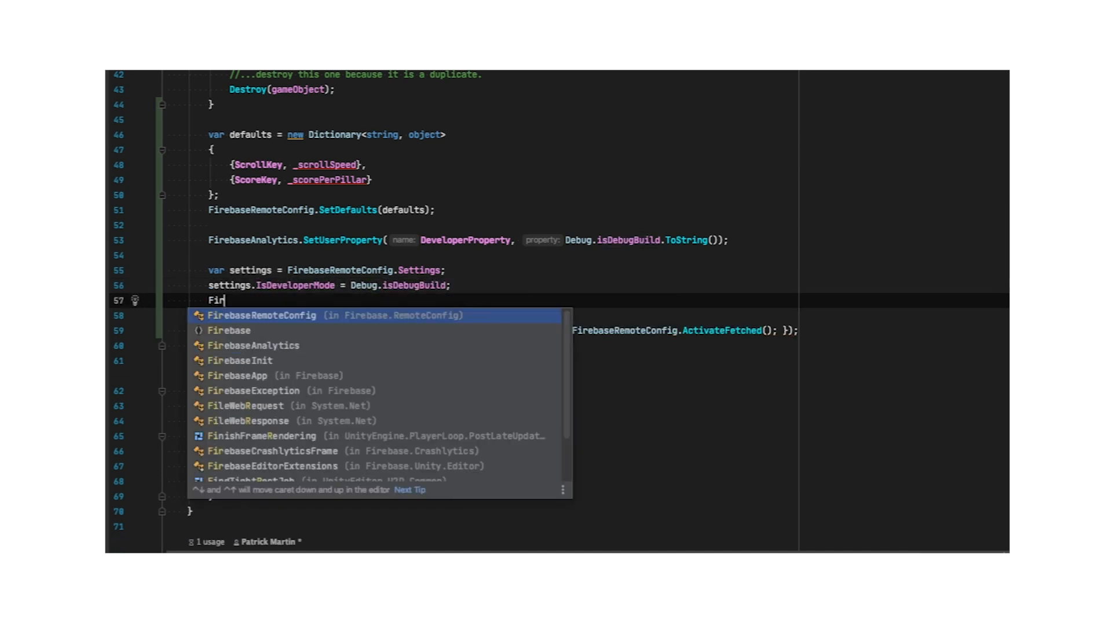
text(FirebaseRemoteConfig.Settings = settings;)
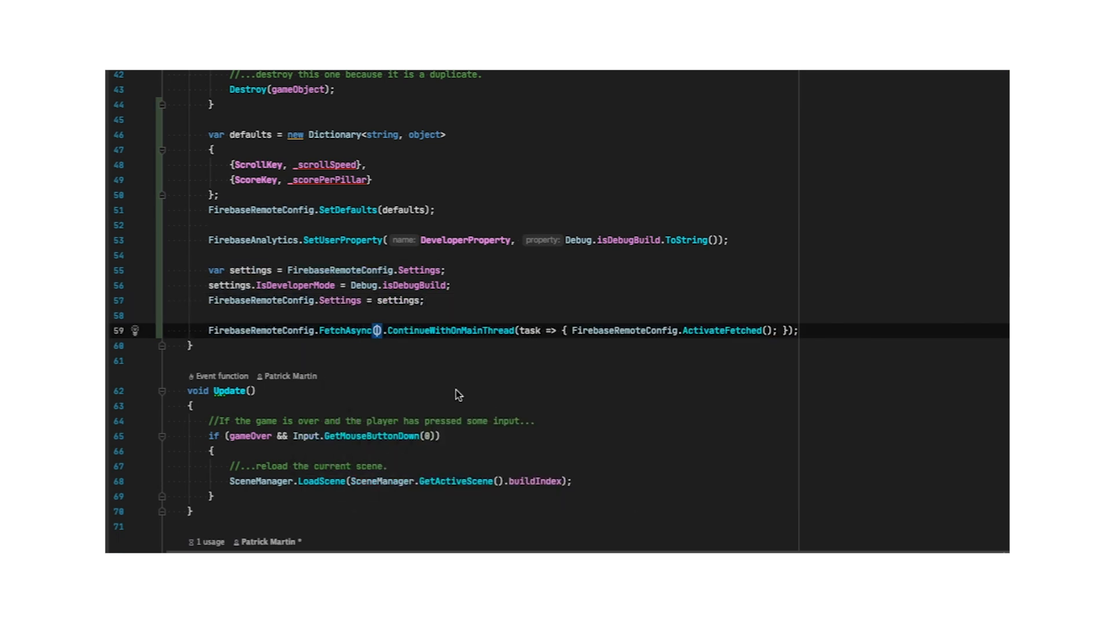
Step: Pass Debug.isDebugBuild ? TimeSpan.Zero : FirebaseRemoteConfig.… as the FetchAsync cache expiration
text(Debug.isDebugBuild ?)
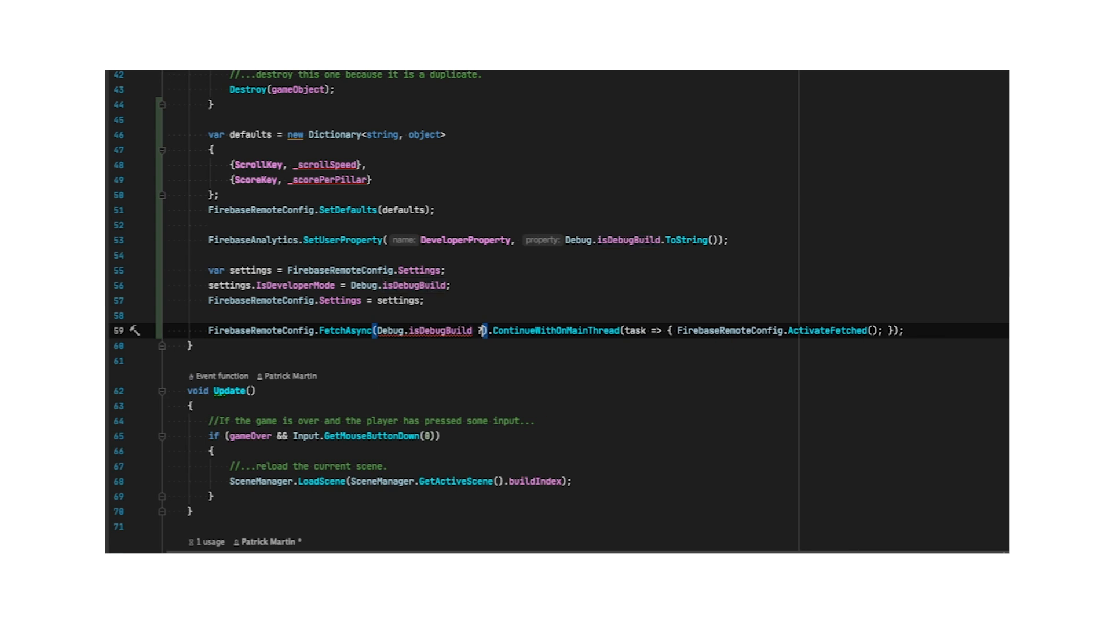
text(TimeSpan.Zero :)
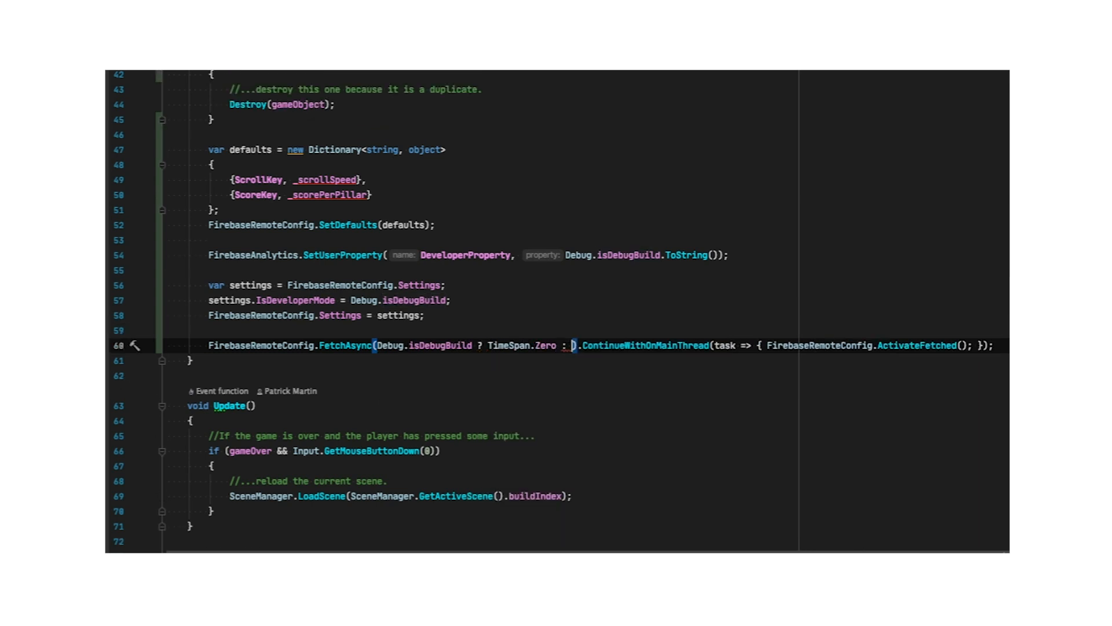
text(FirebaseRemoteConfig.)
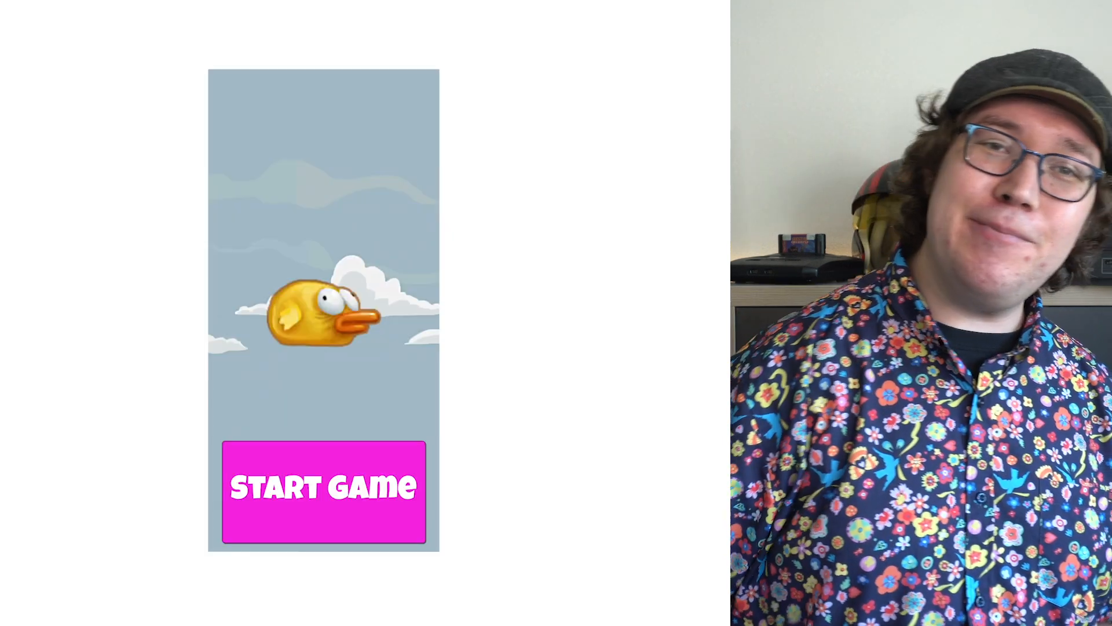
click(322, 491)
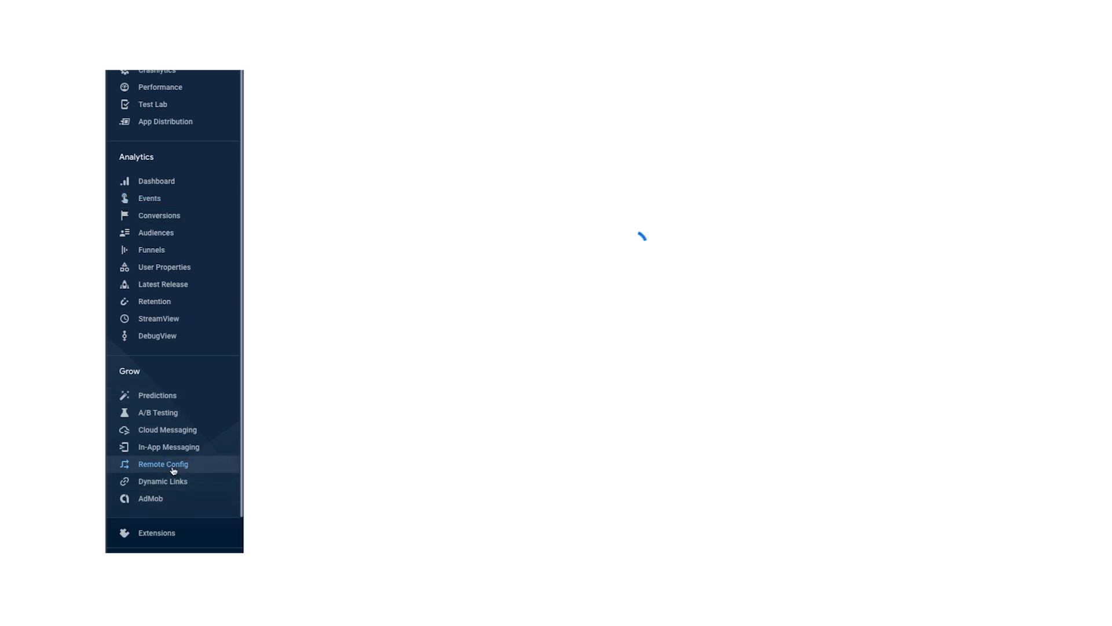
Step: Go to the Remote Config section in the Firebase Console sidebar
click(164, 464)
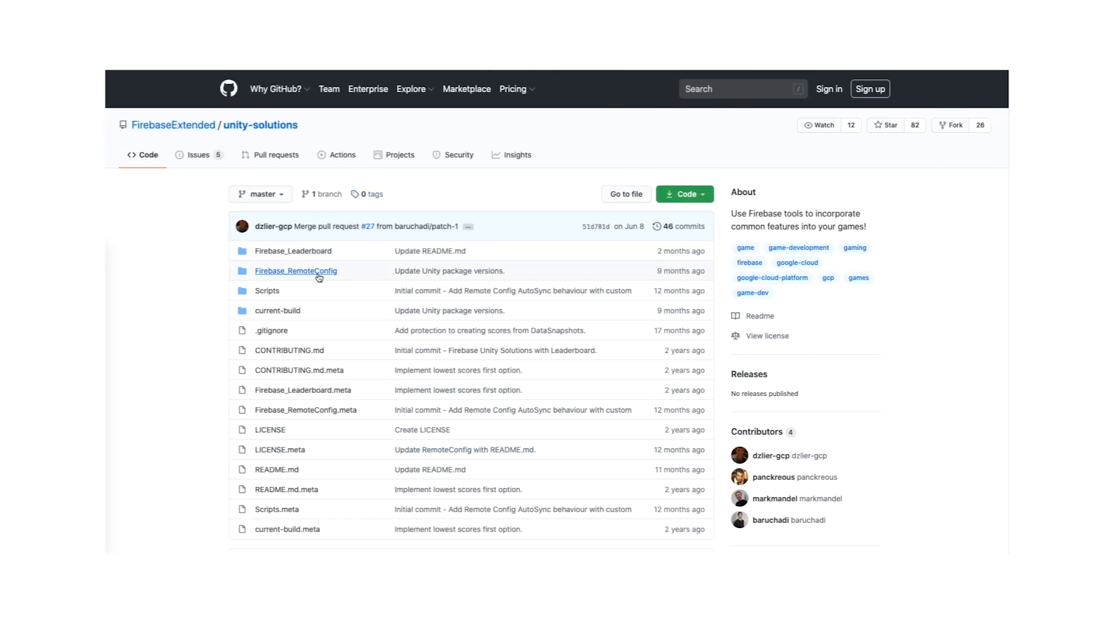
Step: View the Firebase_RemoteConfig folder on GitHub and read through its setup README
click(296, 271)
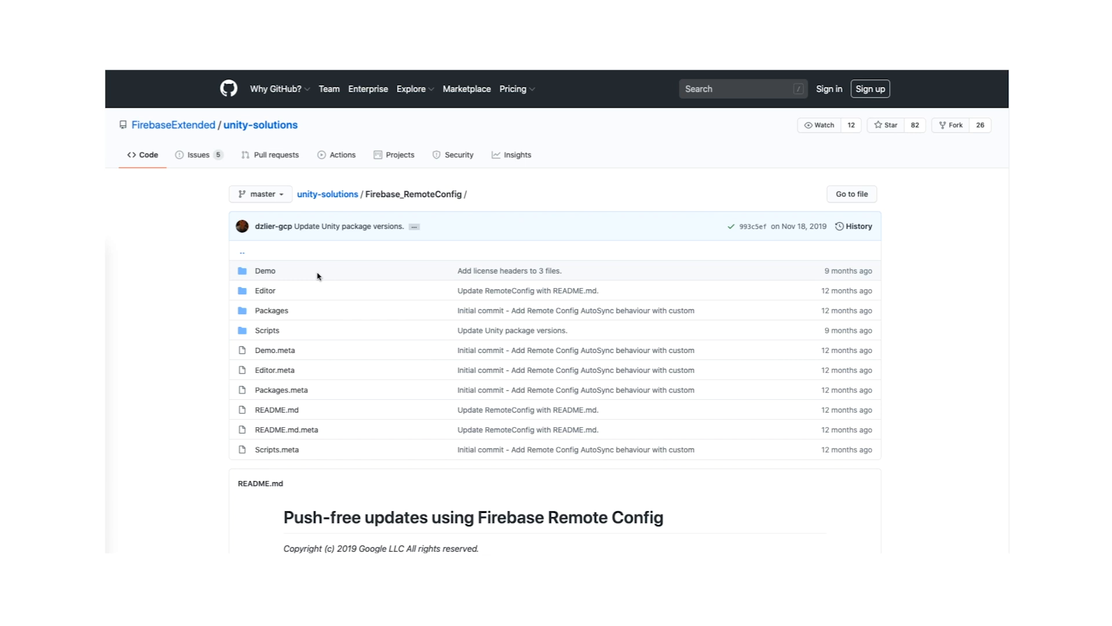
scroll(down, 3)
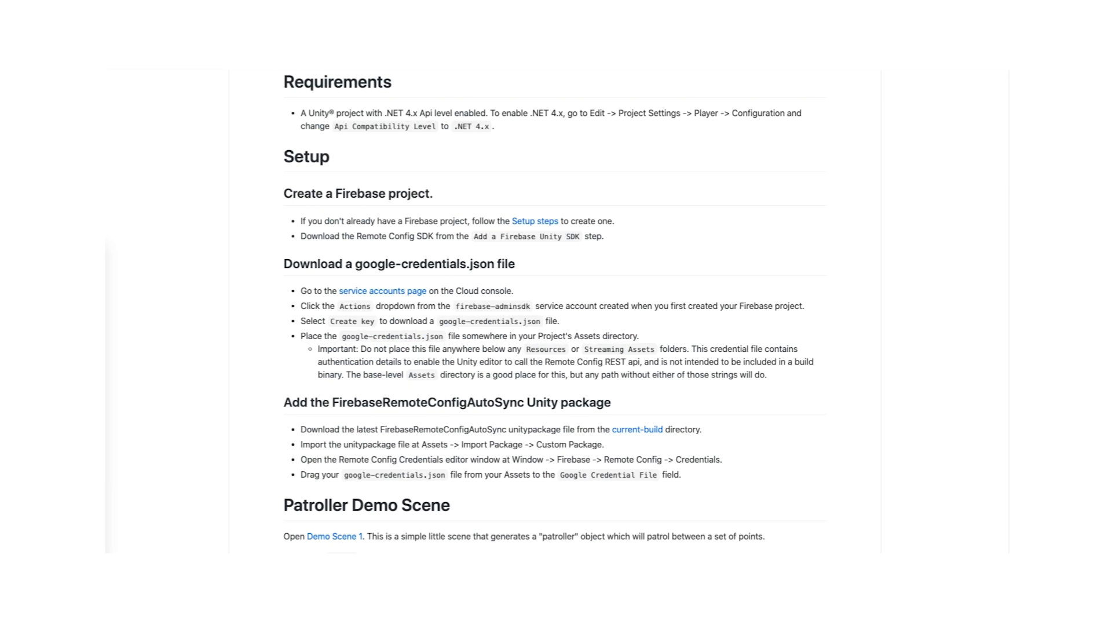
scroll(down, 3)
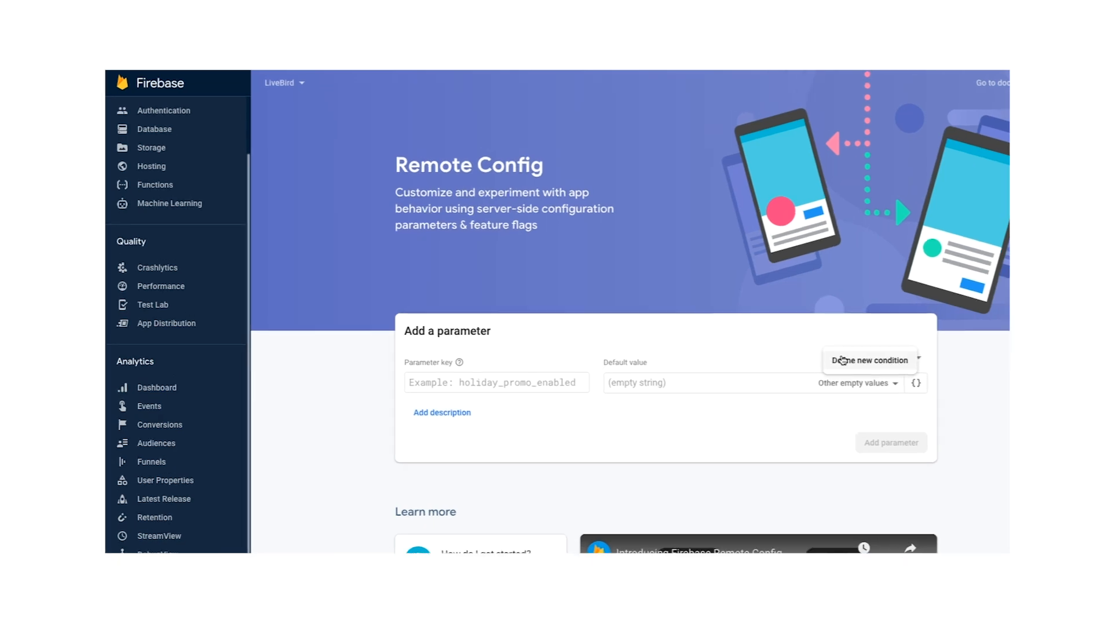
Step: Add score_per_pillar with Developer Mode value 100 and default 1, then publish the changes
text(Developer)
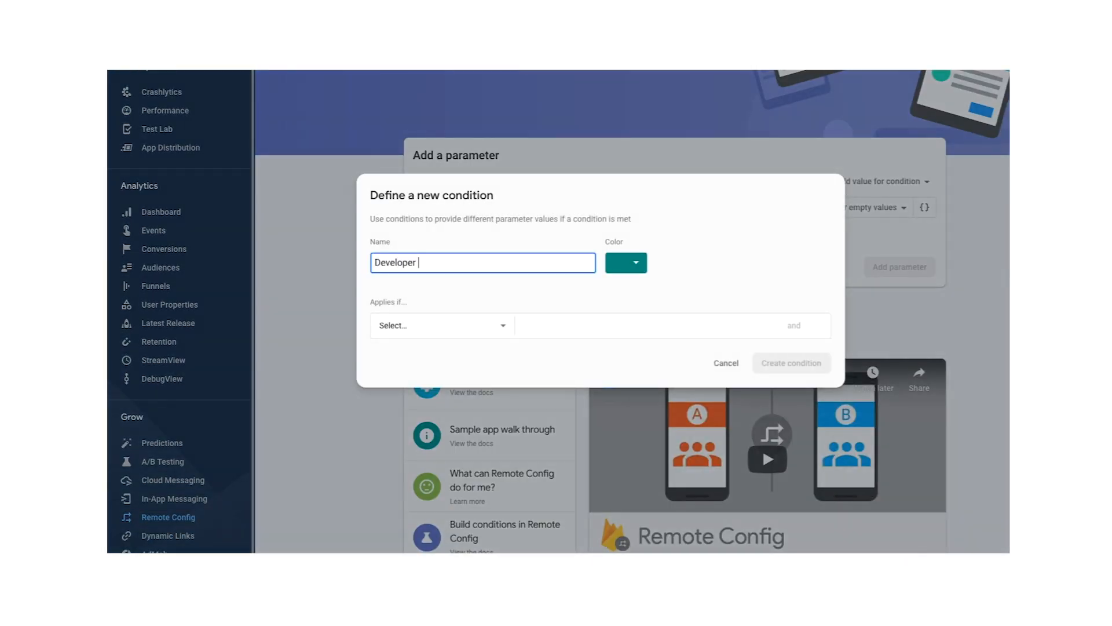
click(440, 325)
text(True)
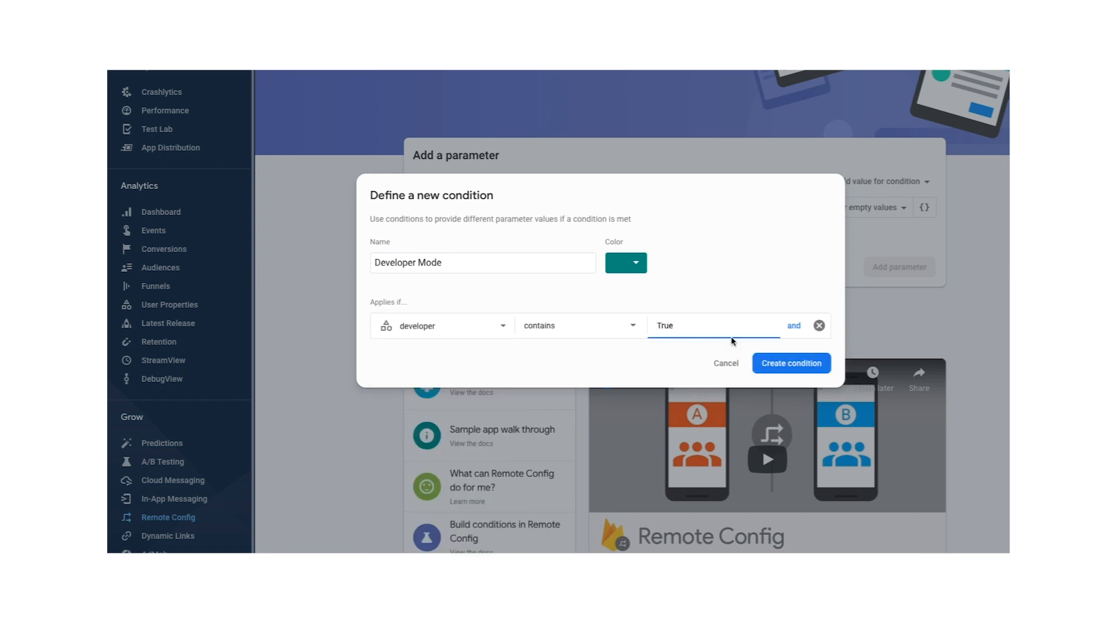
click(790, 362)
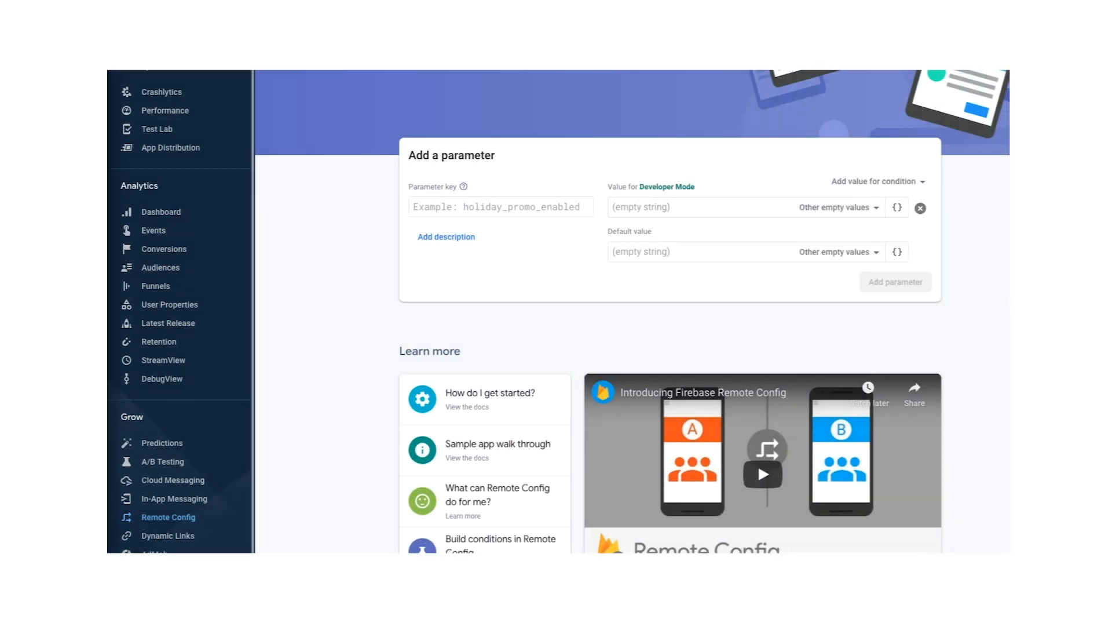
text(100)
text(score_per_pillar)
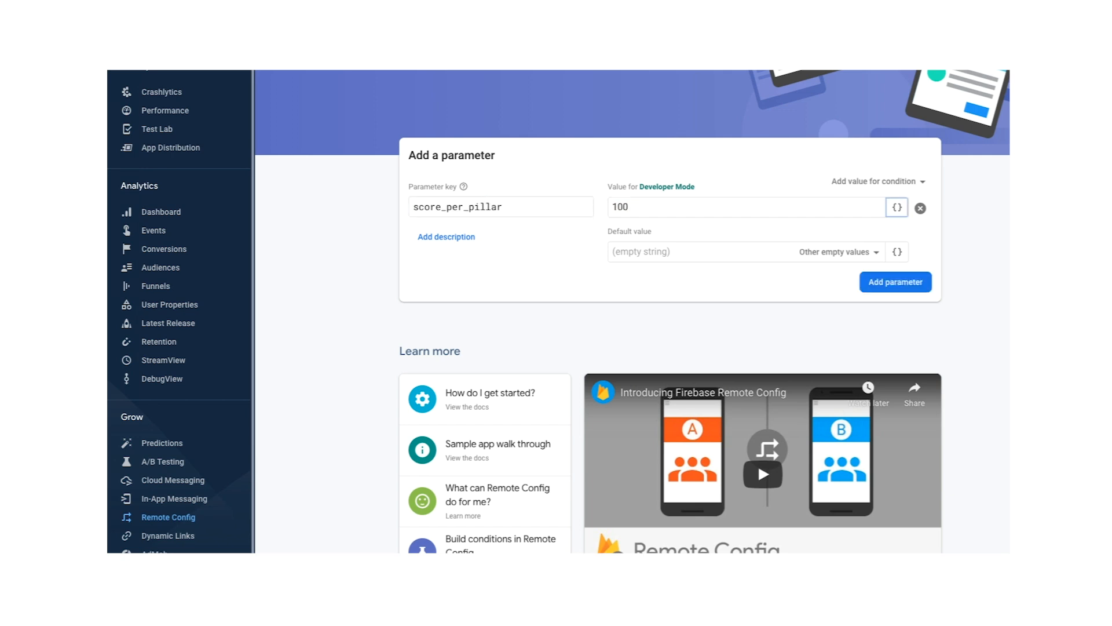
text(1)
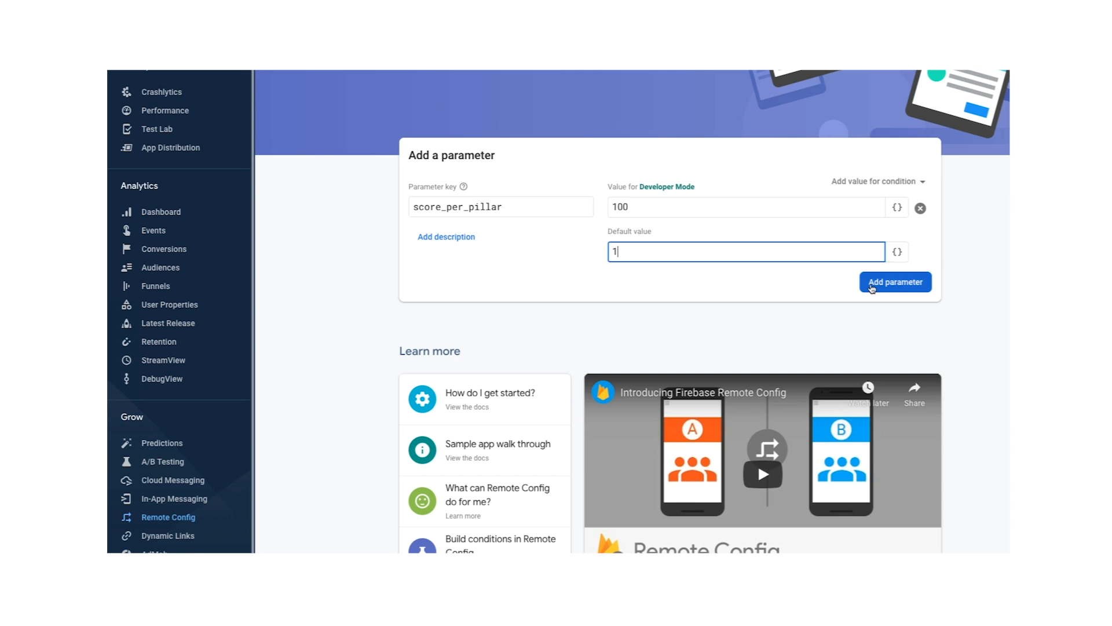
click(895, 281)
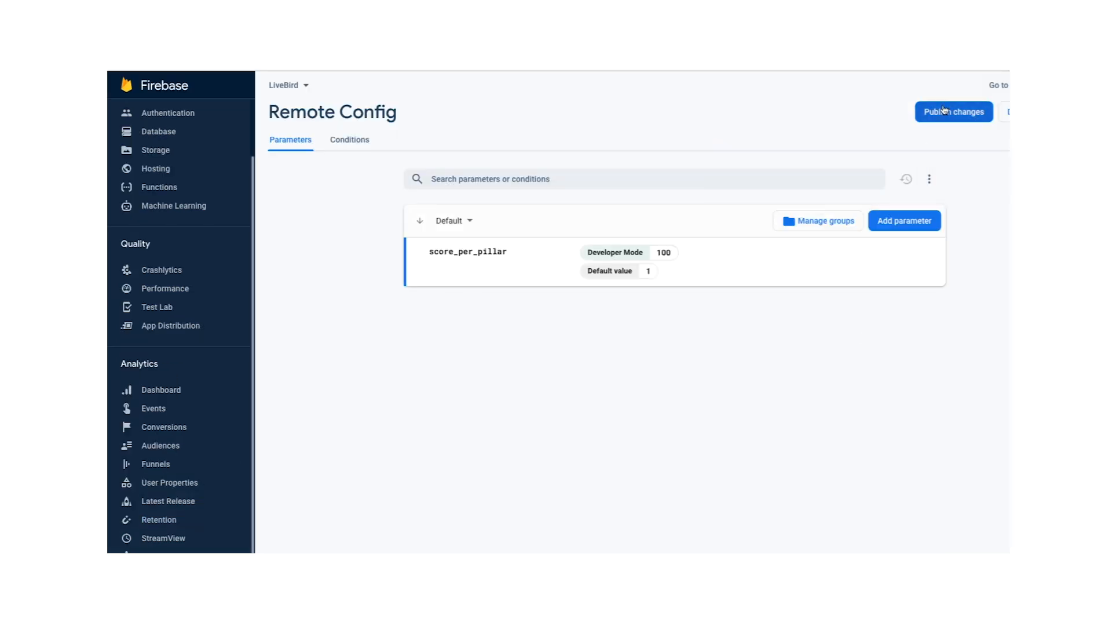
click(952, 111)
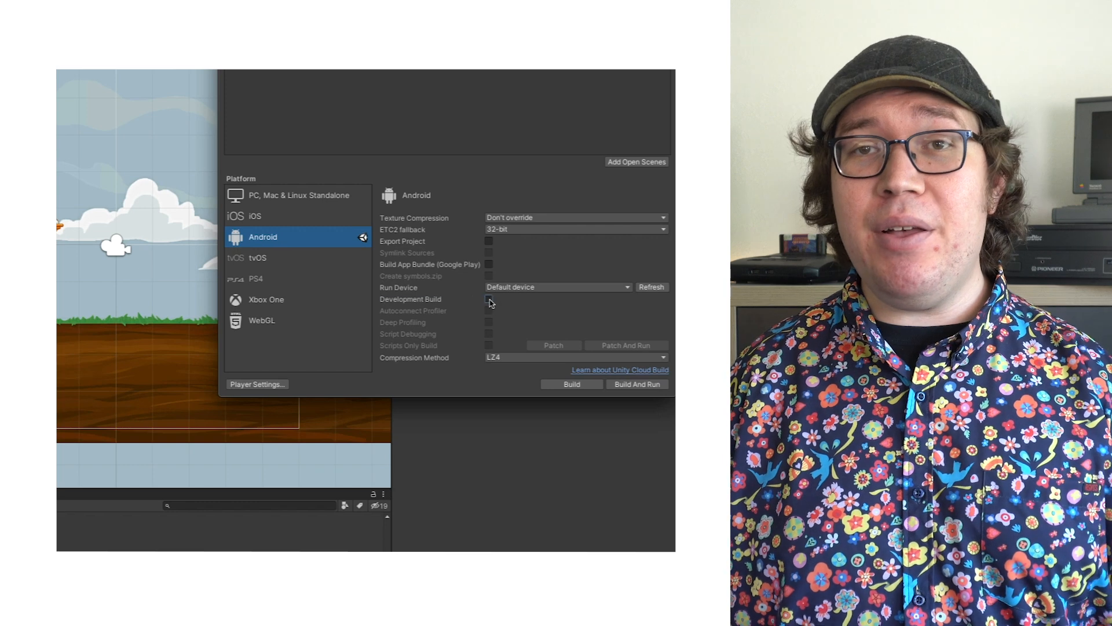
Step: Tick Development Build for the Android platform in Unity Build Settings
click(488, 299)
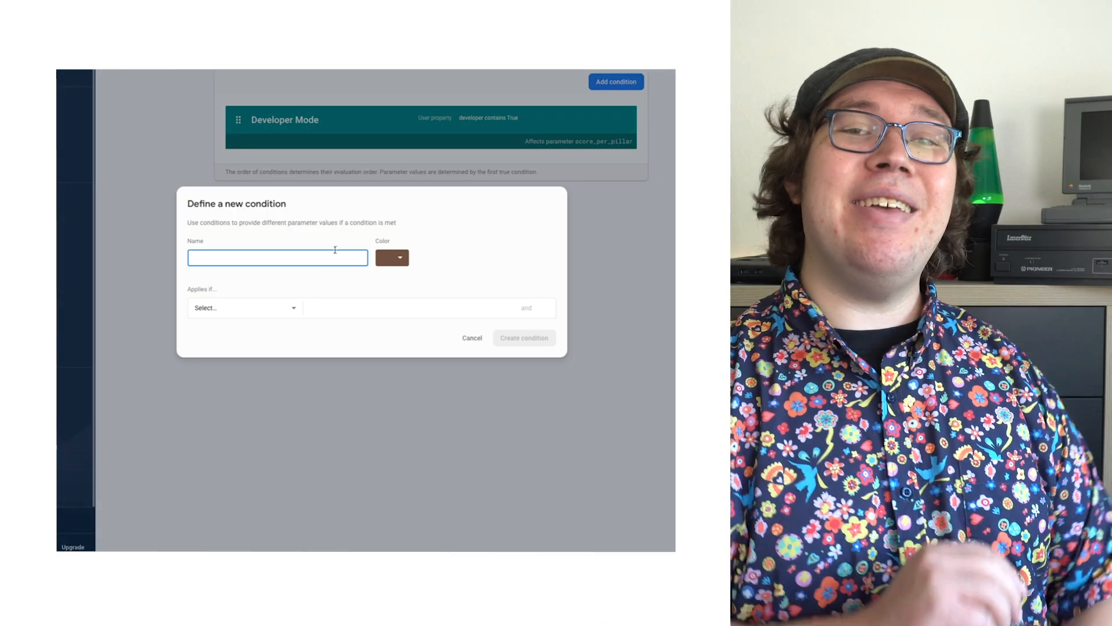
Step: Create the TestGroup condition targeting users in random percentile <= 5
click(244, 307)
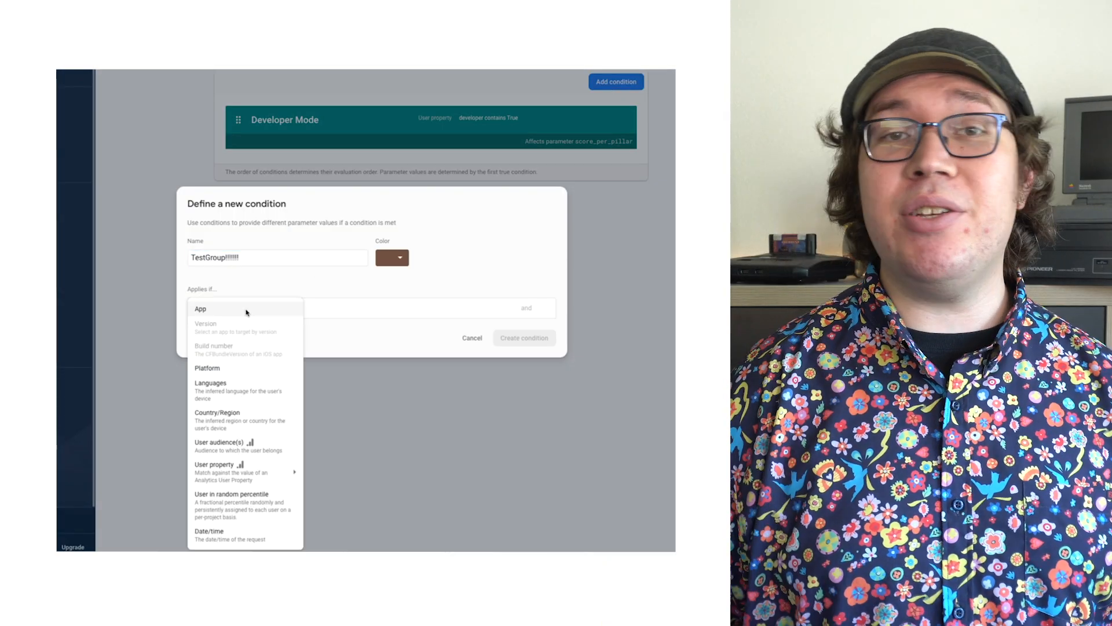
click(231, 493)
text(5)
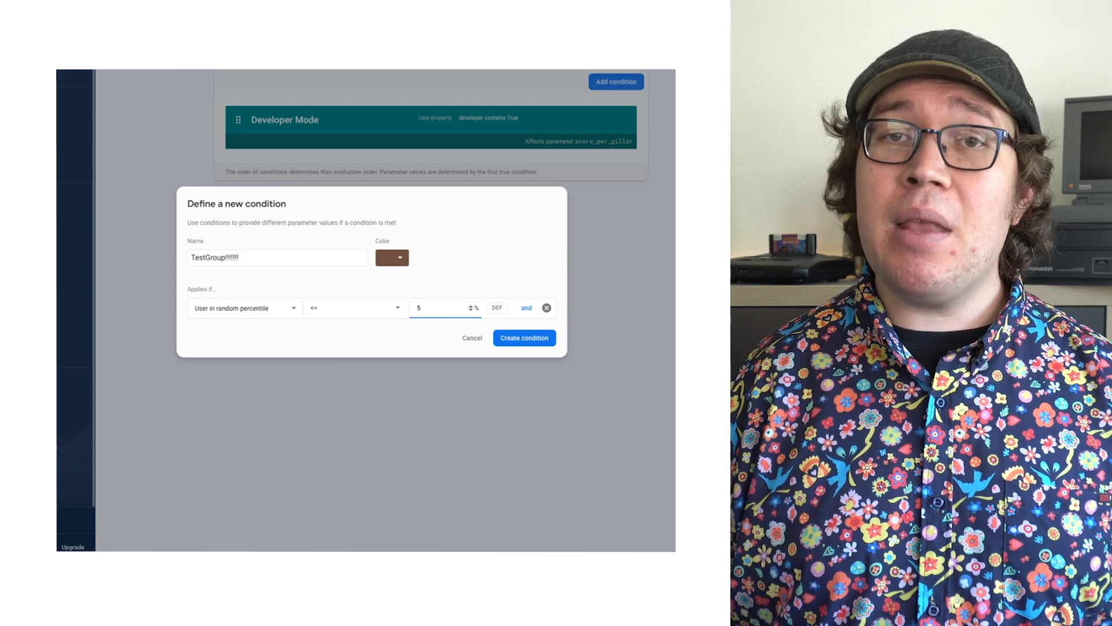
click(95, 449)
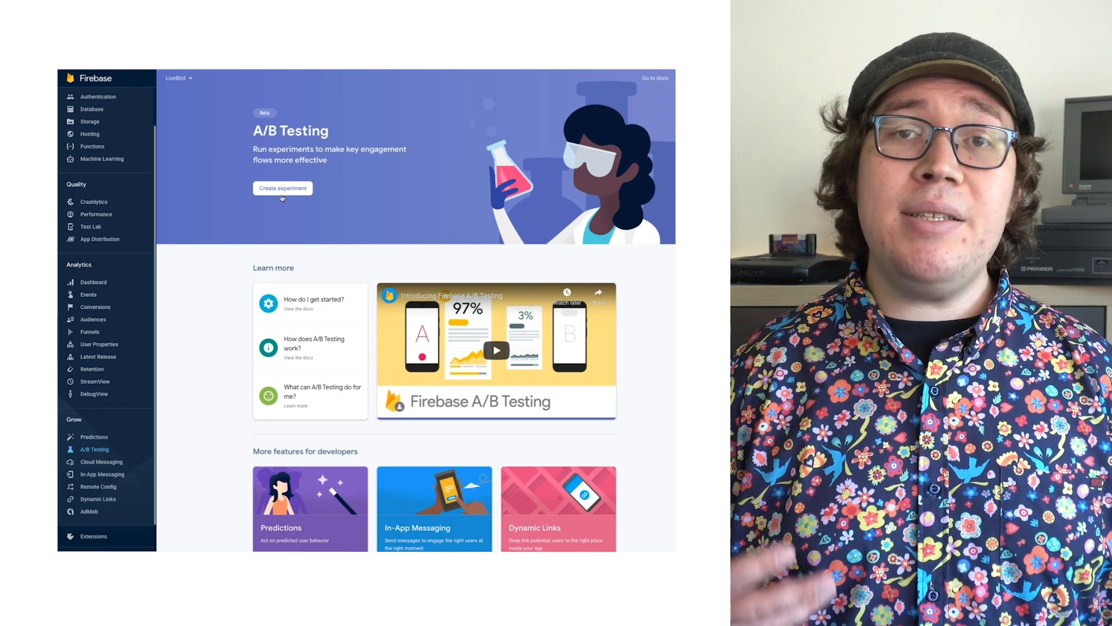
Step: Start a Remote Config experiment named 'Bigger is better!' described as 'increase user retention!'
click(283, 188)
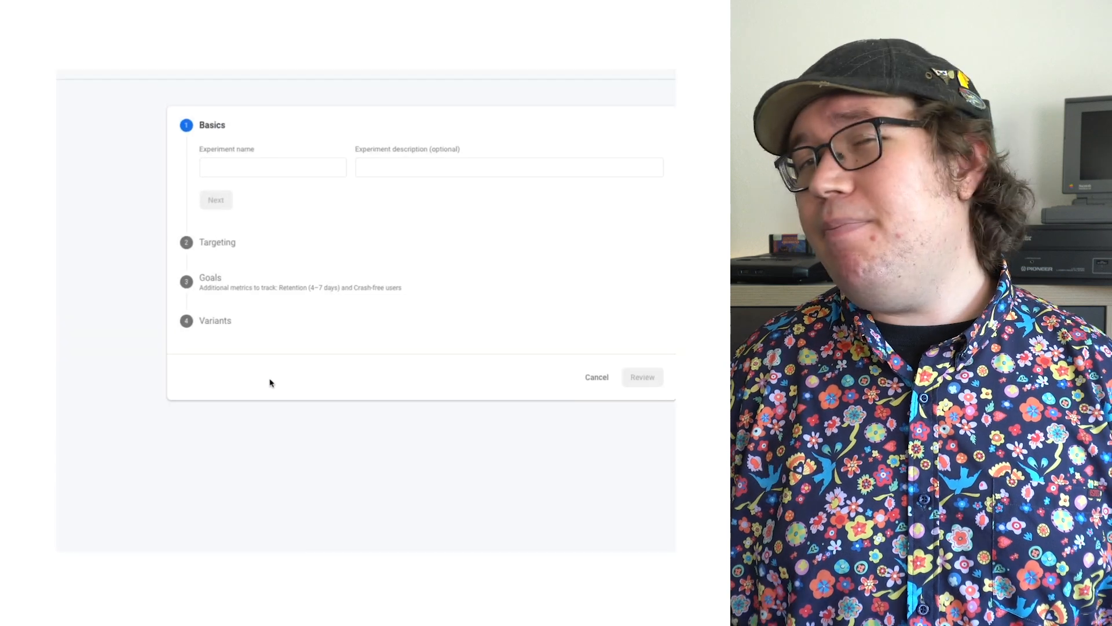
text(Bigger numbers are likely to)
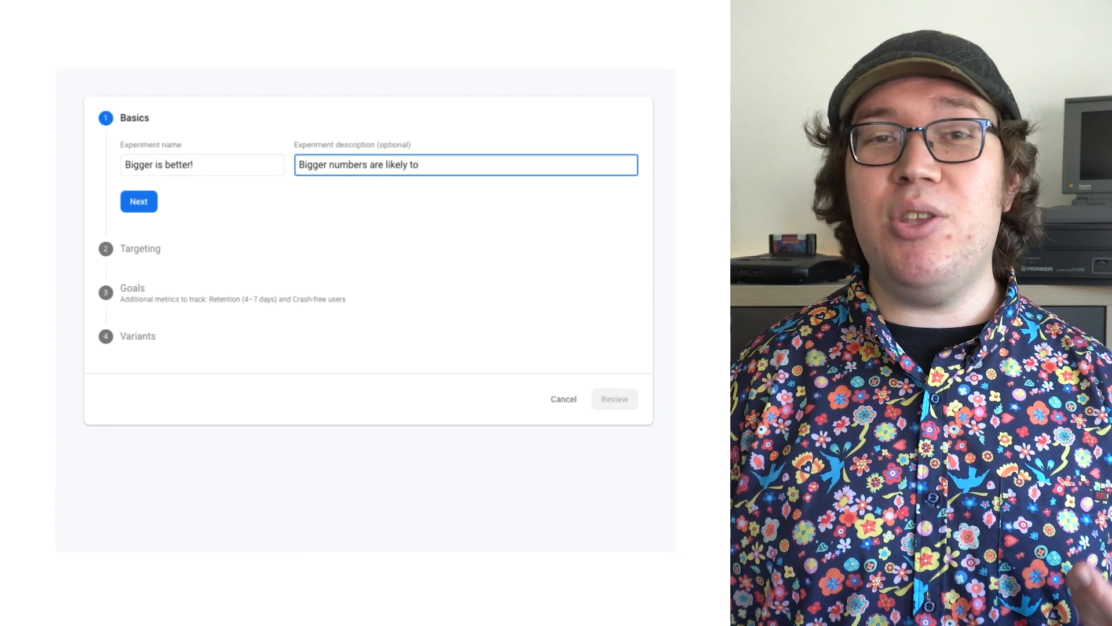
text(increase user retention!)
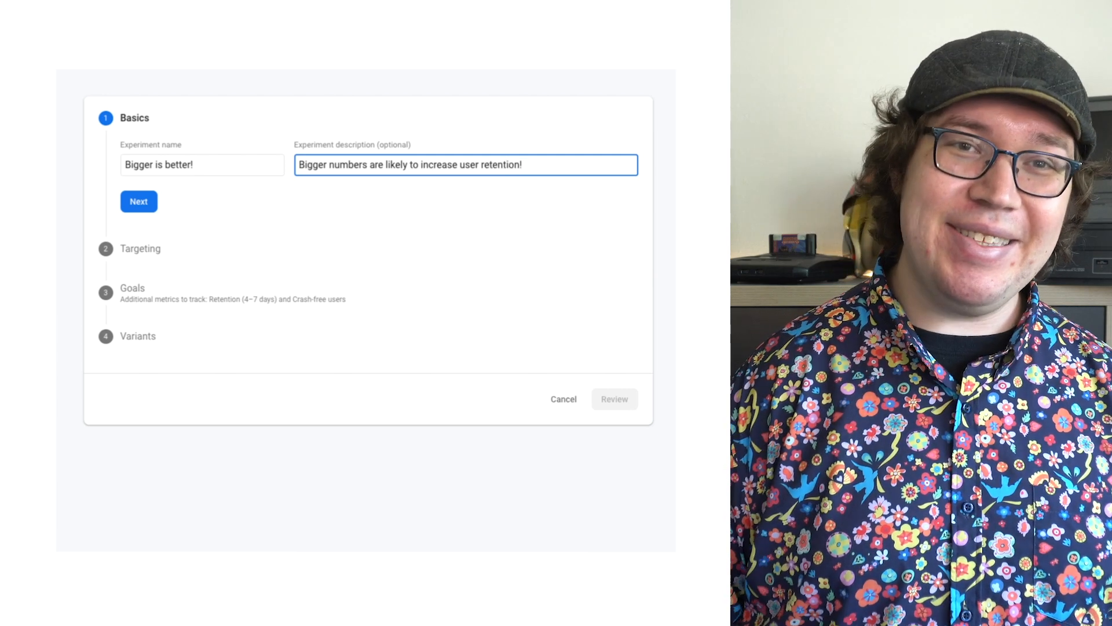
click(138, 201)
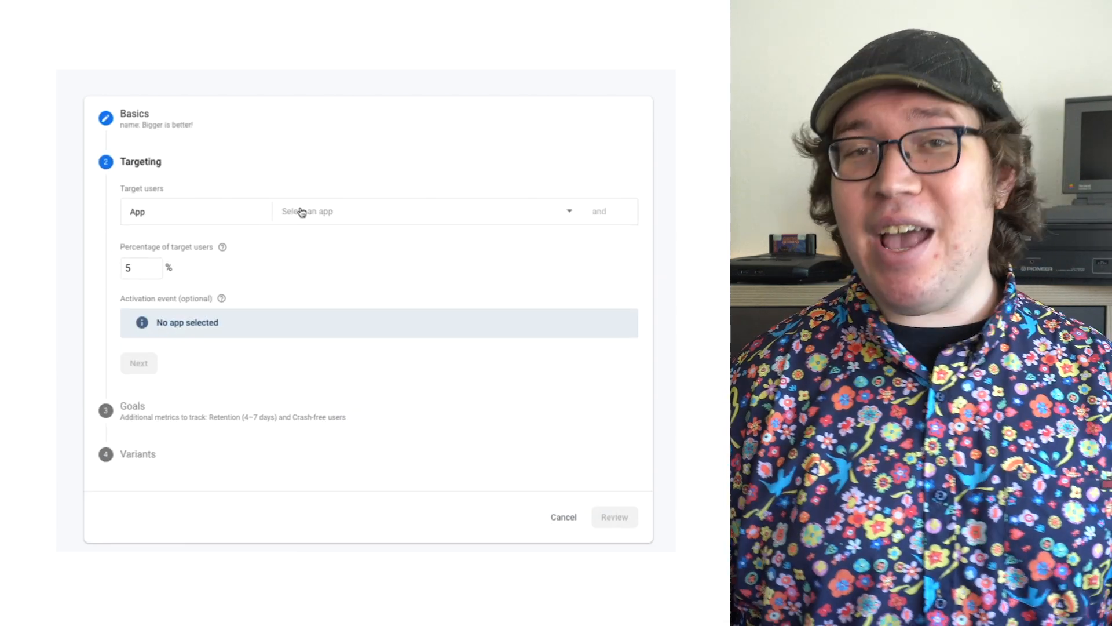
Step: Target the com.firebase.livebird app with 5% of users and confirm targeting
click(422, 211)
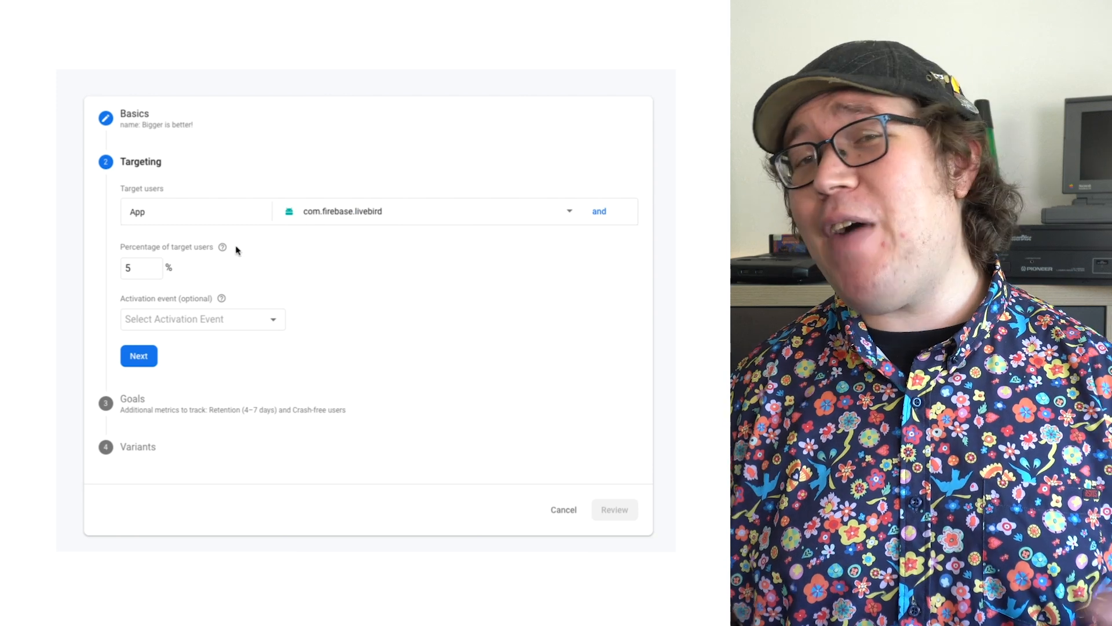
click(201, 318)
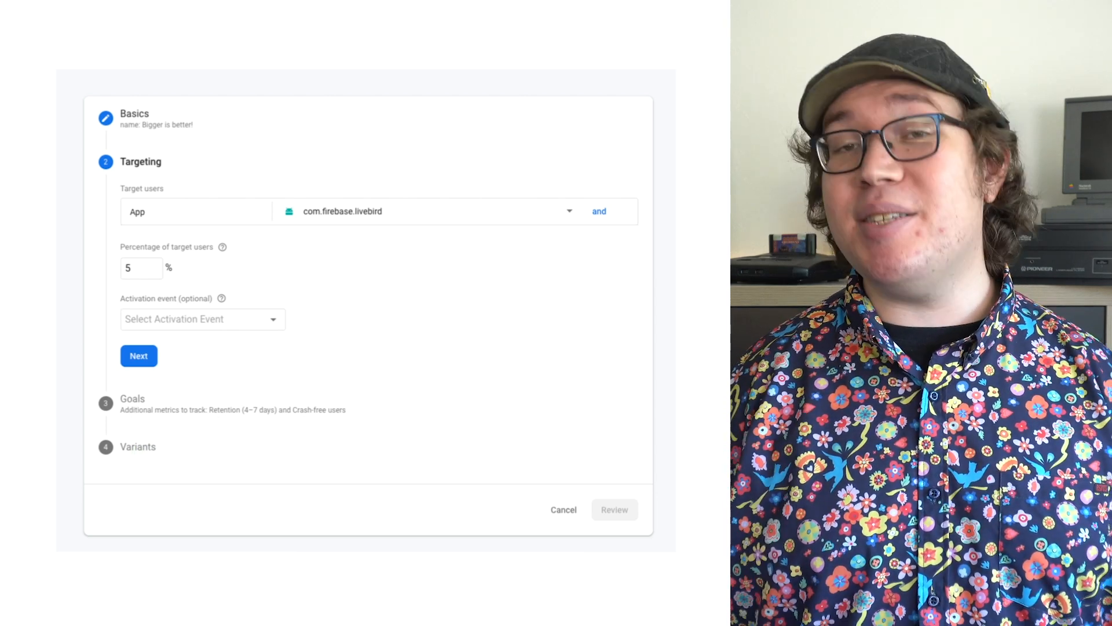
click(139, 355)
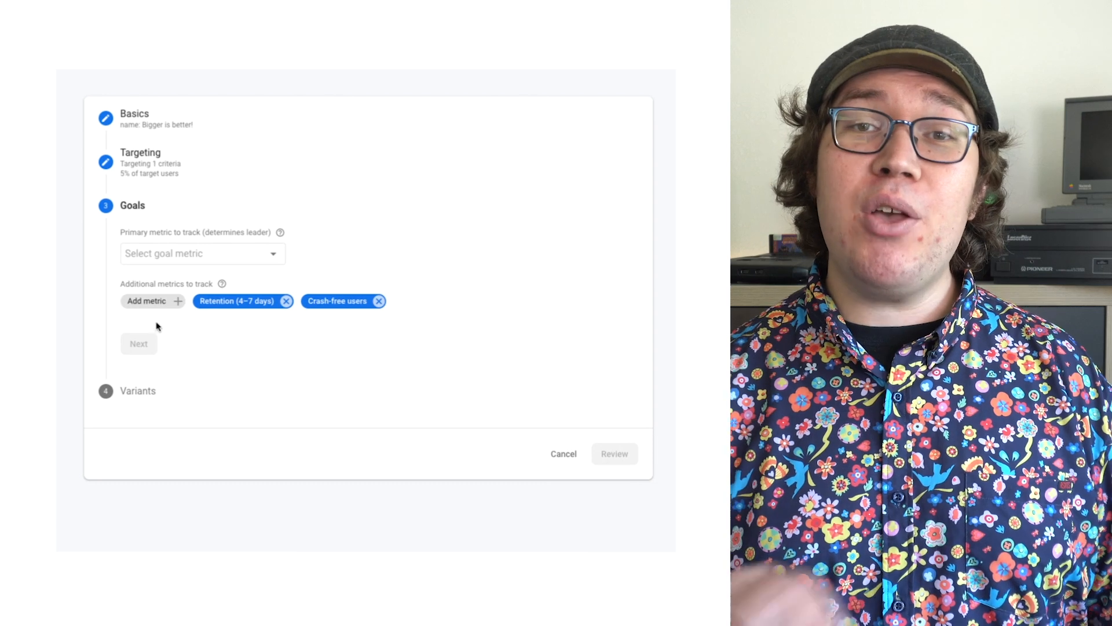
Step: Make Retention (2–3 days) the experiment's primary goal metric
click(203, 253)
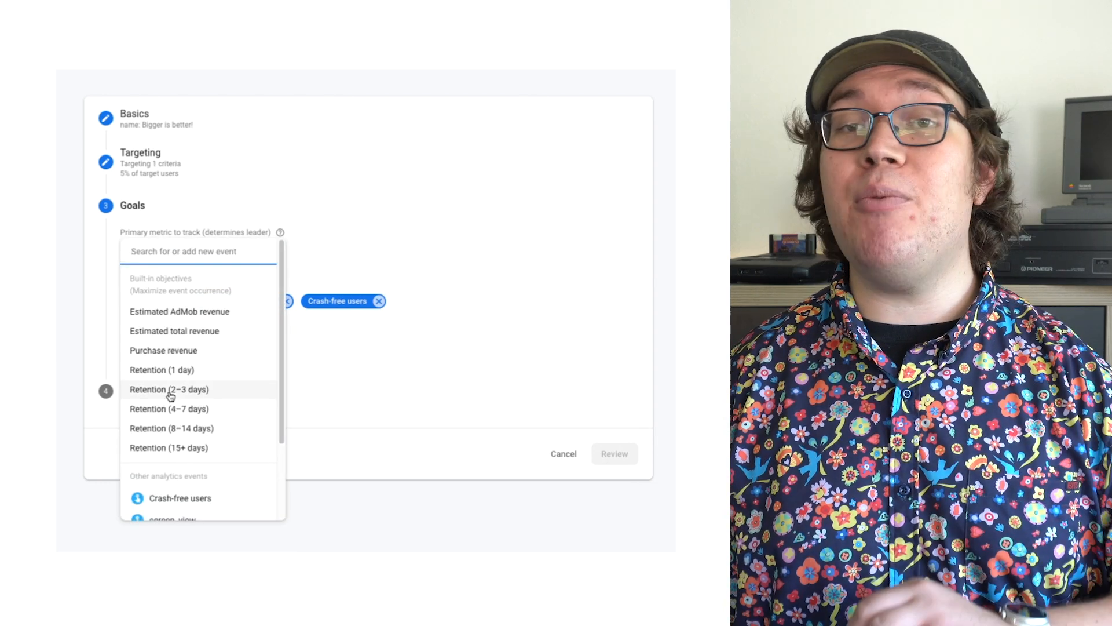
click(168, 389)
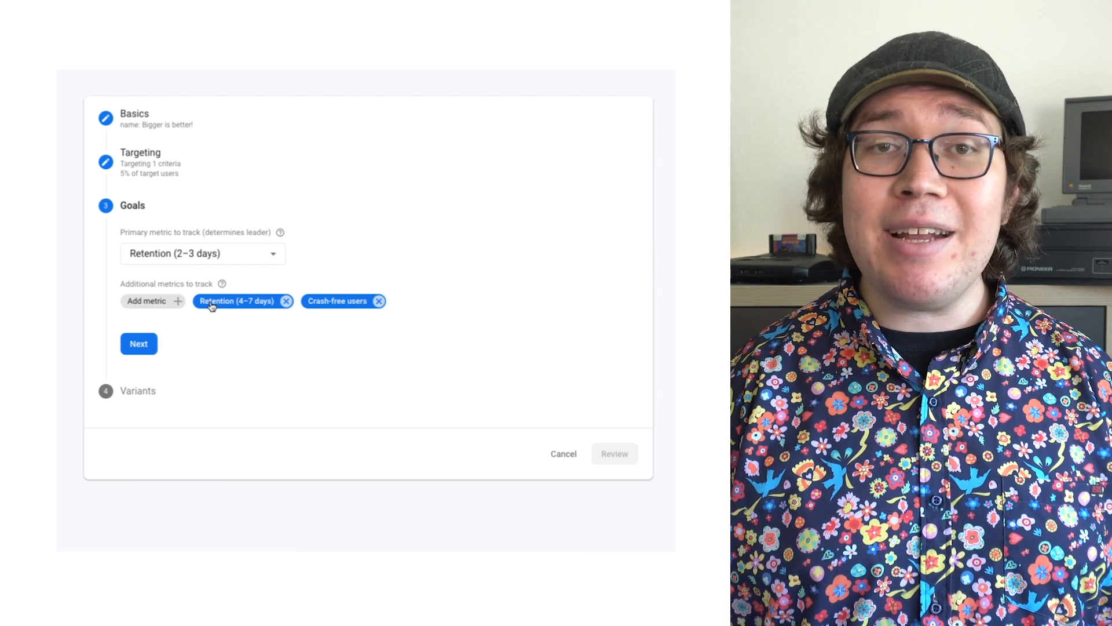
mouse_move(356, 300)
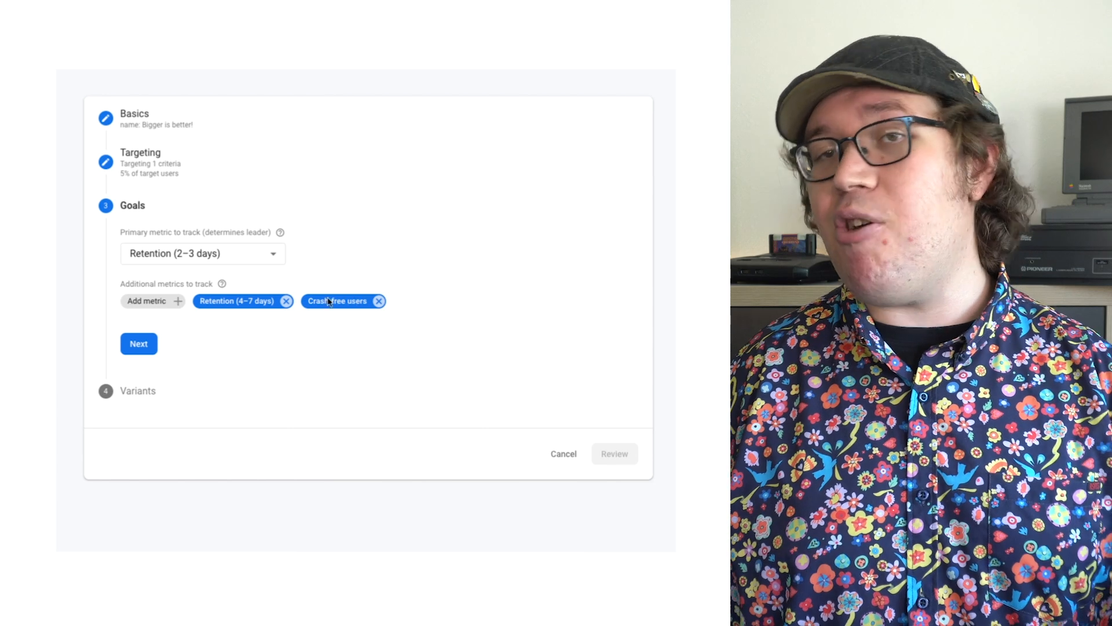
click(139, 344)
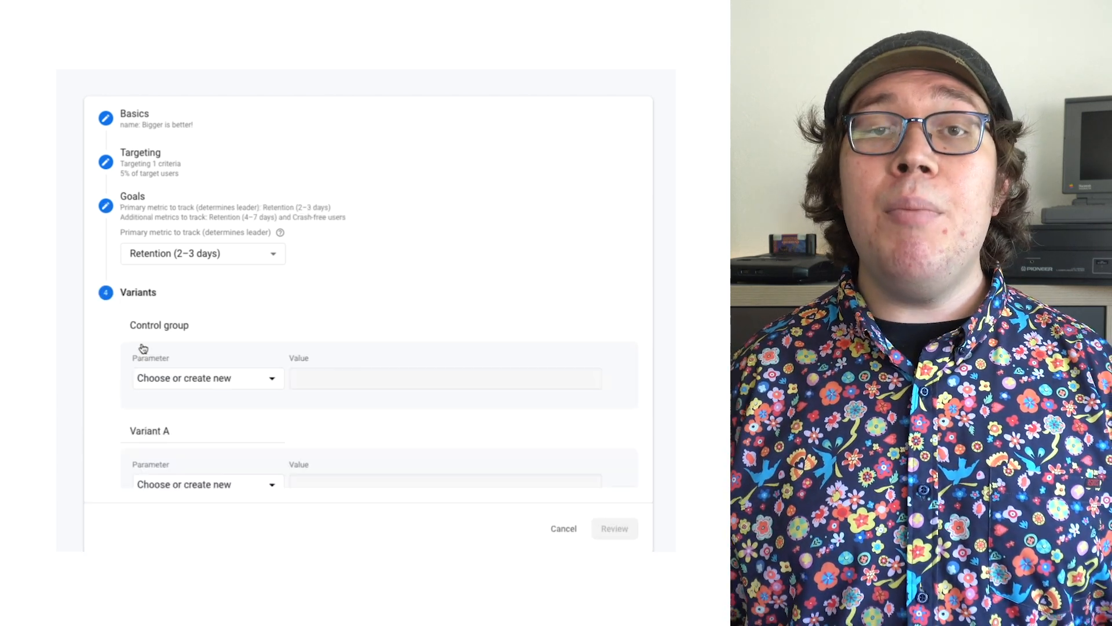
Step: Set score_per_pillar to 1 for control and 100 for Variant A, then review and save
click(206, 377)
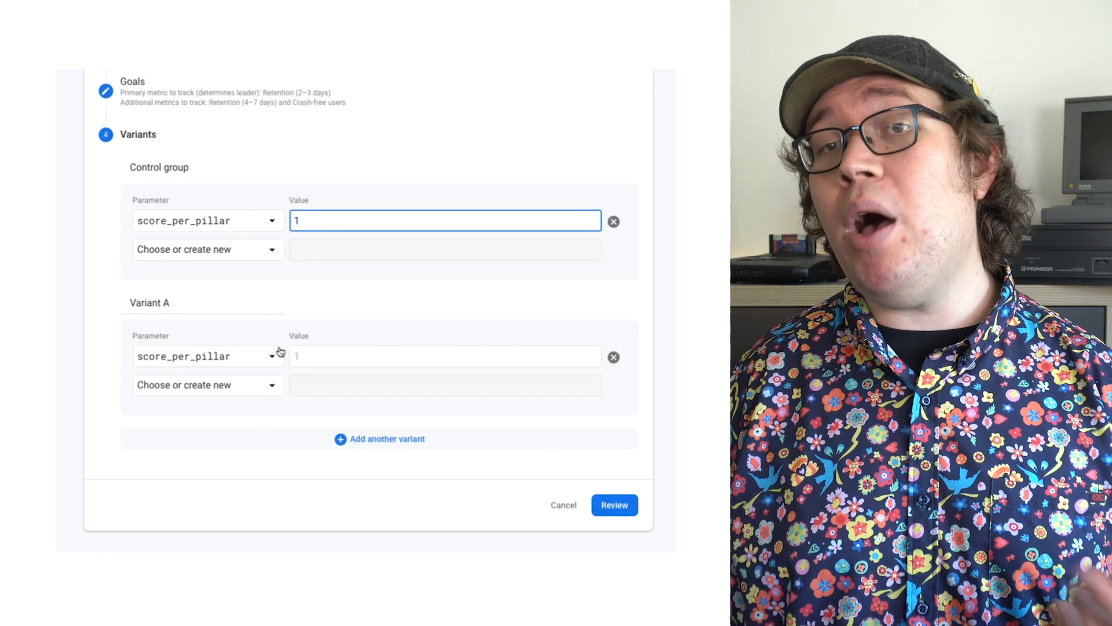
text(100)
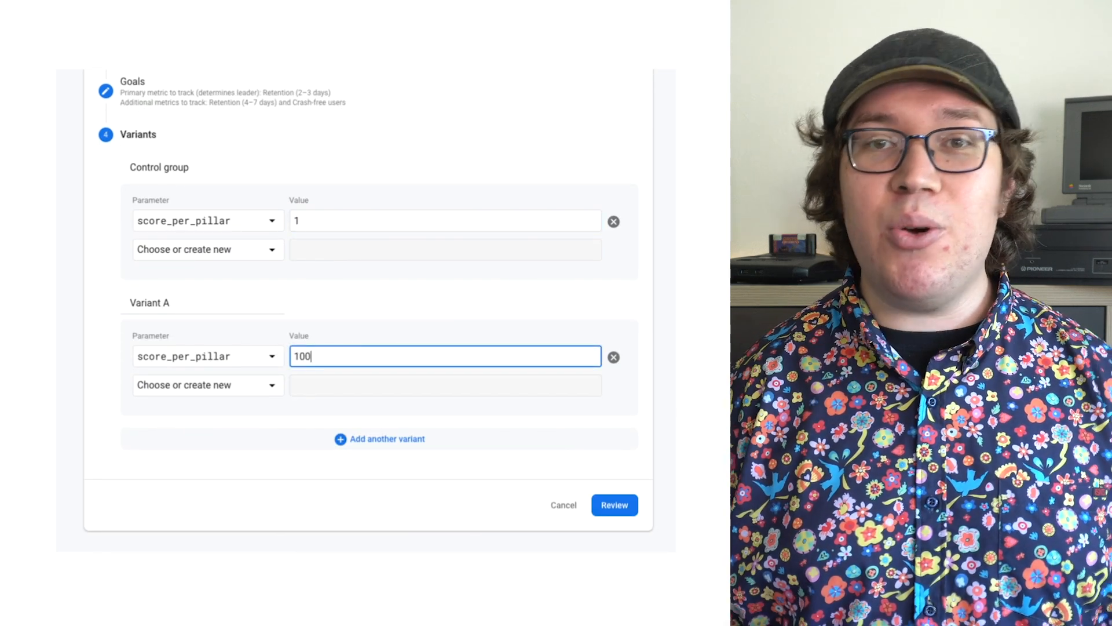
click(614, 505)
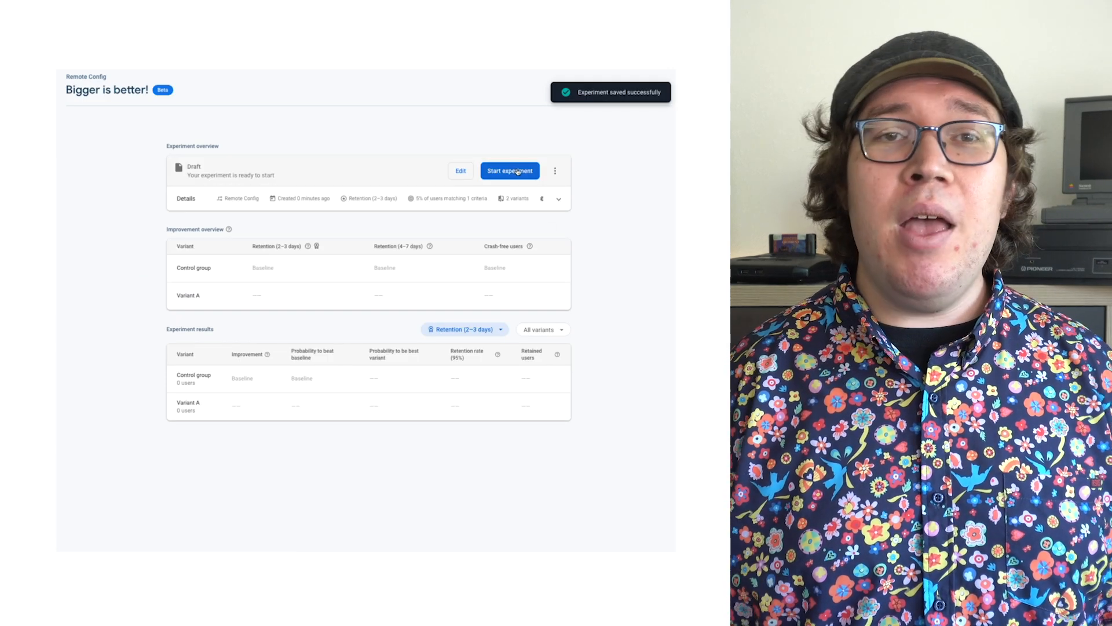
Step: Start the draft 'Bigger is better!' experiment and confirm the Start dialog
click(510, 170)
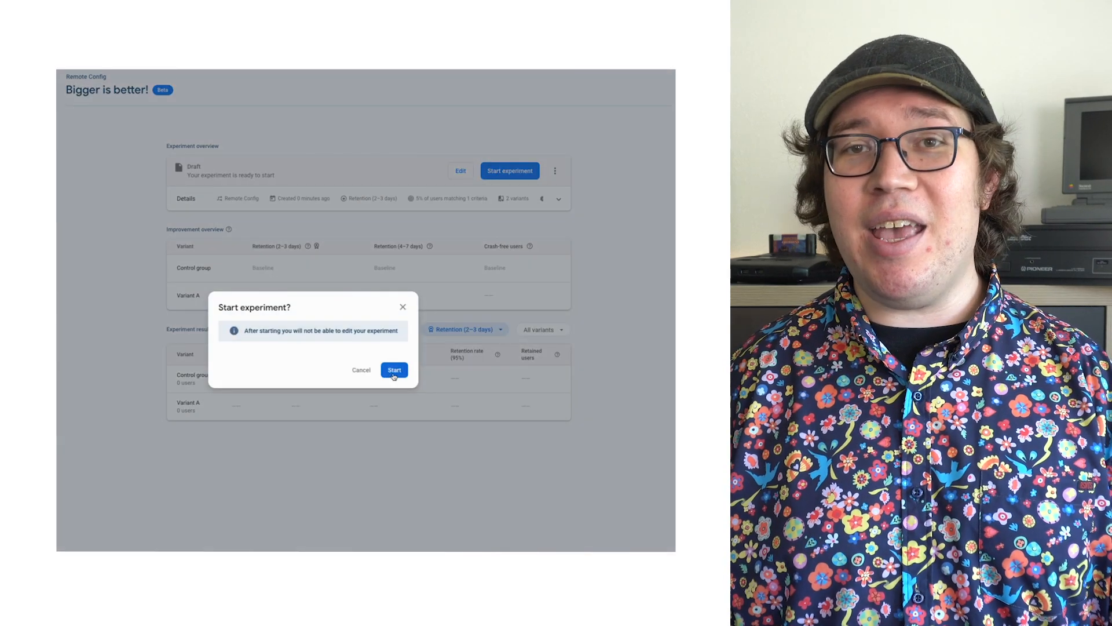
click(394, 370)
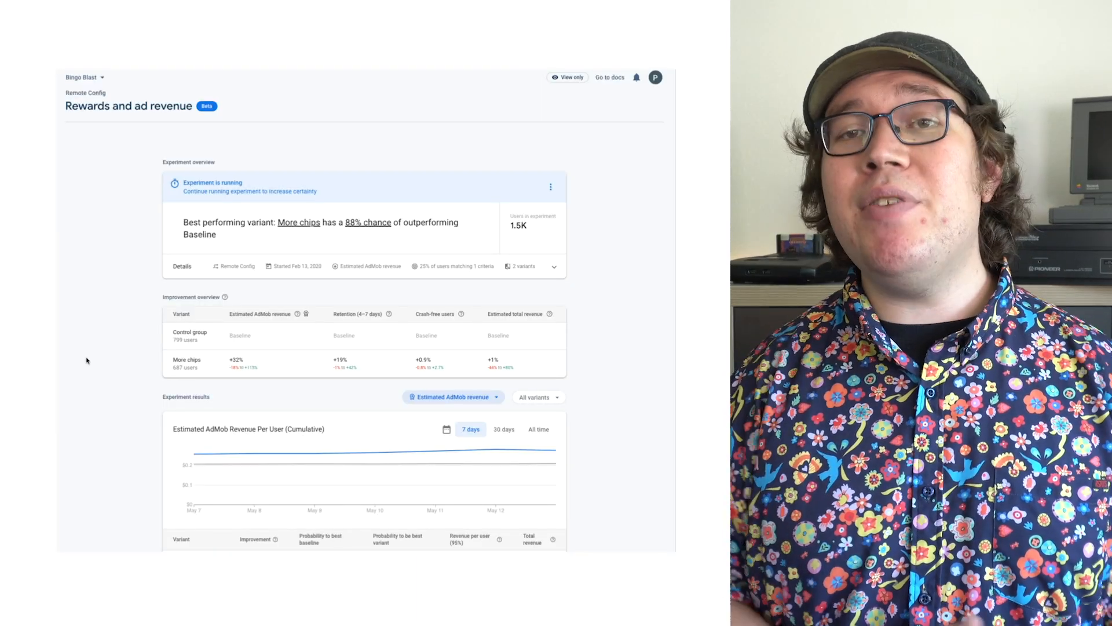
scroll(down, 3)
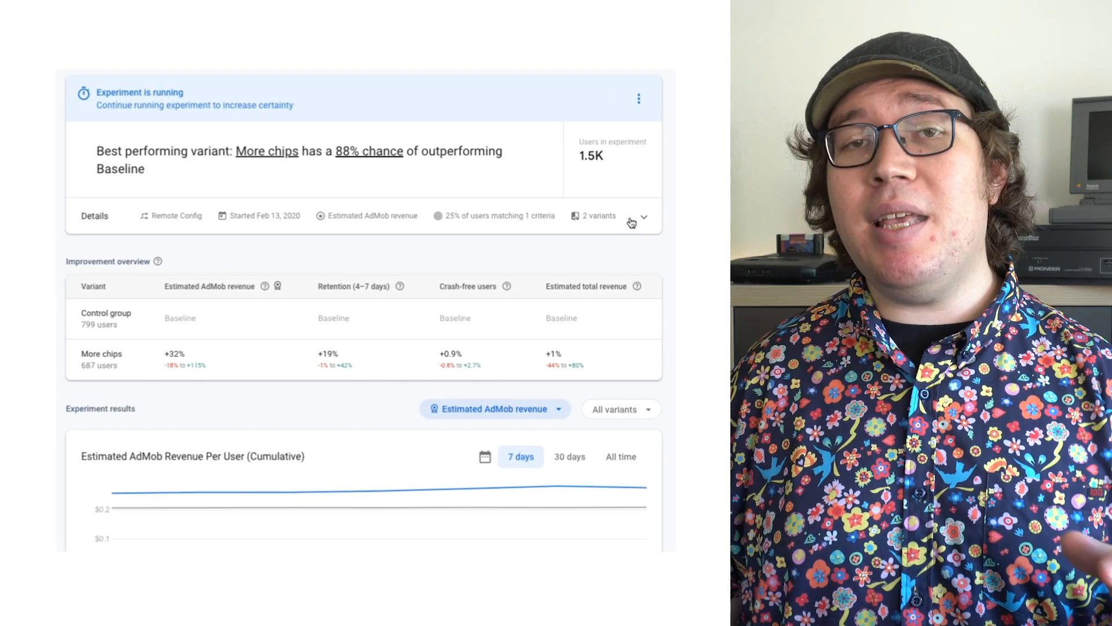
click(645, 215)
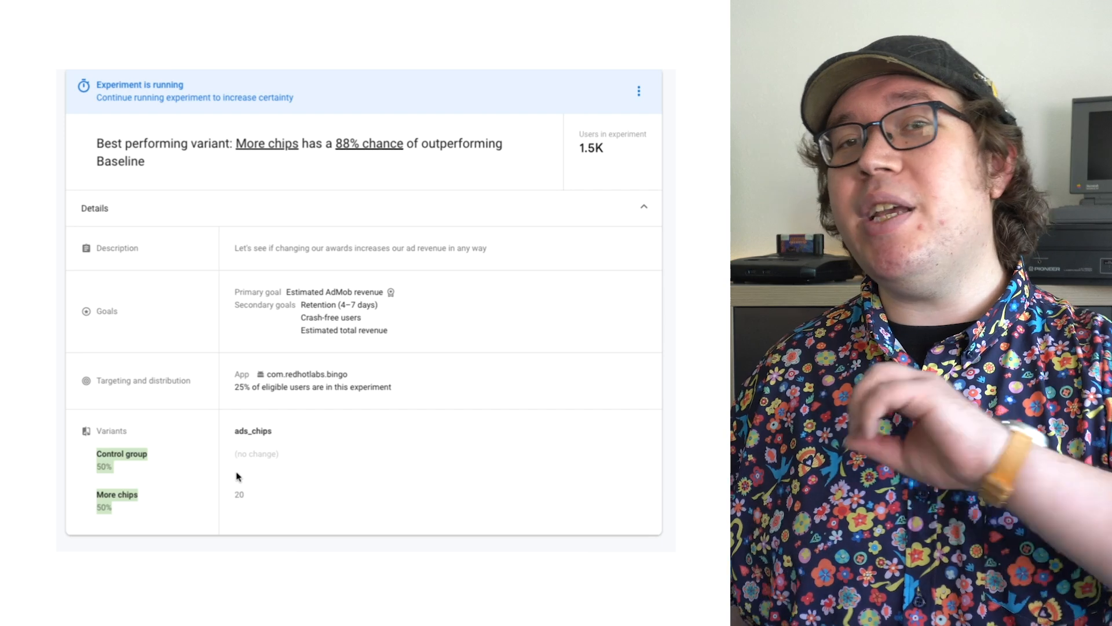
mouse_move(469, 192)
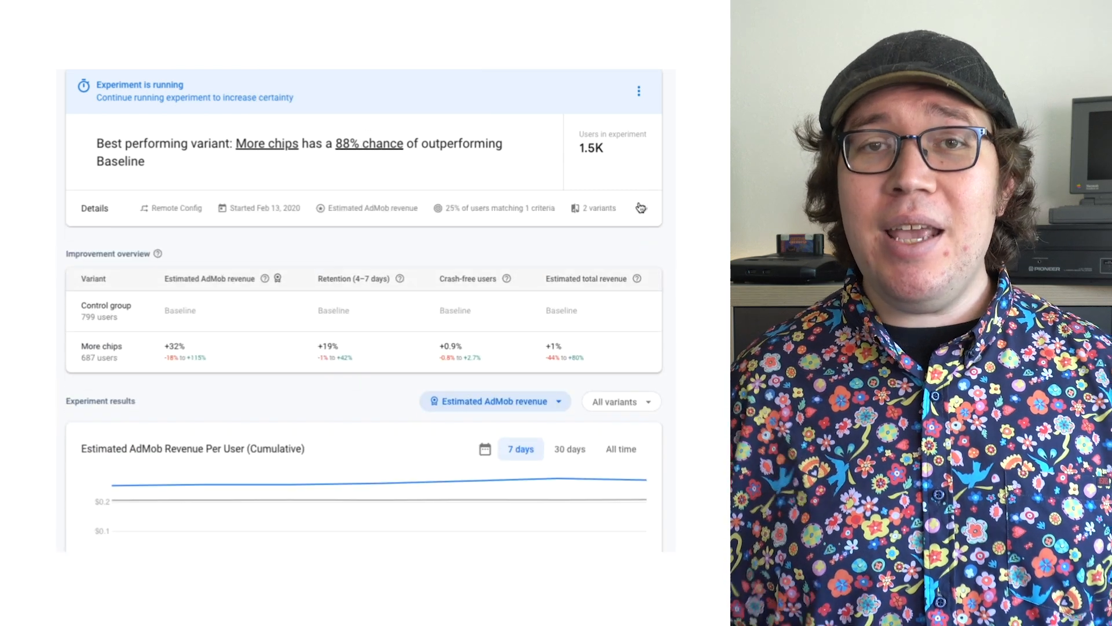
scroll(down, 3)
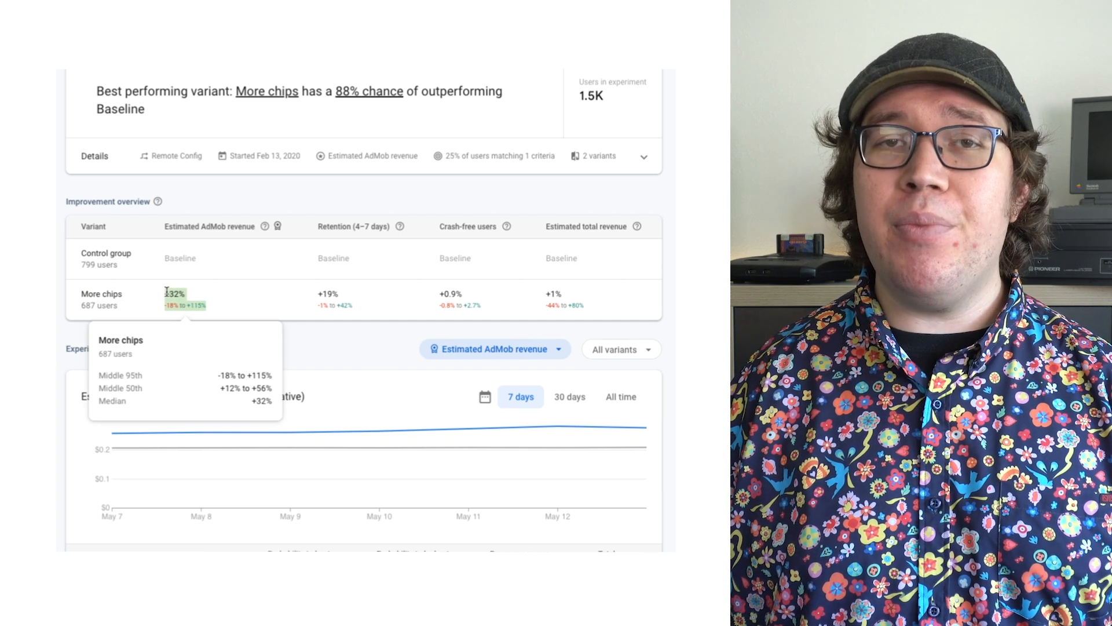
mouse_move(327, 294)
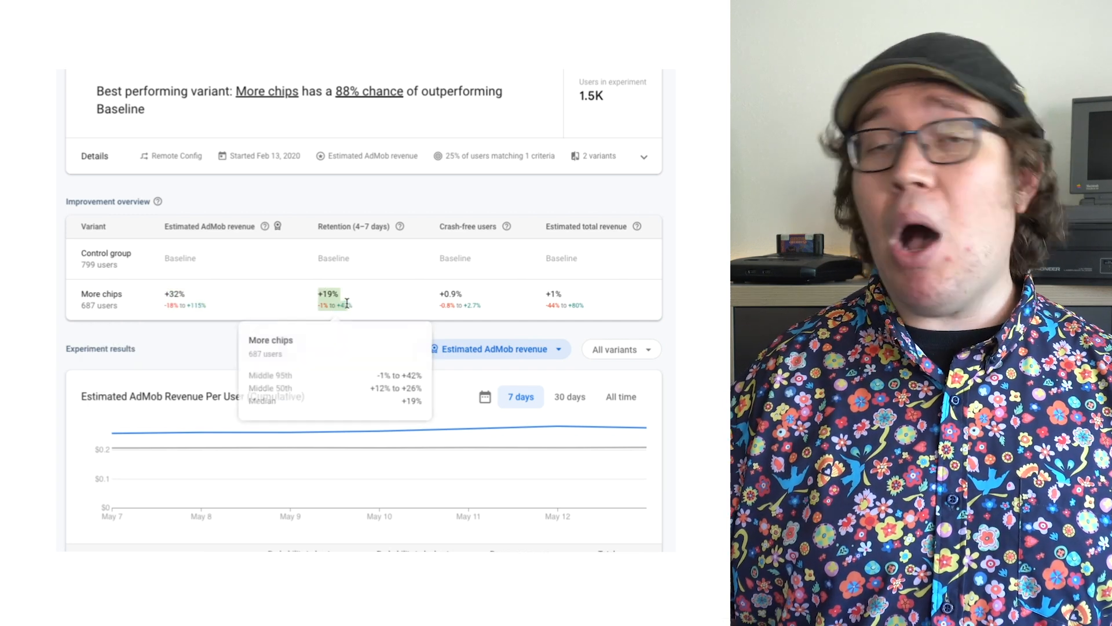
mouse_move(414, 299)
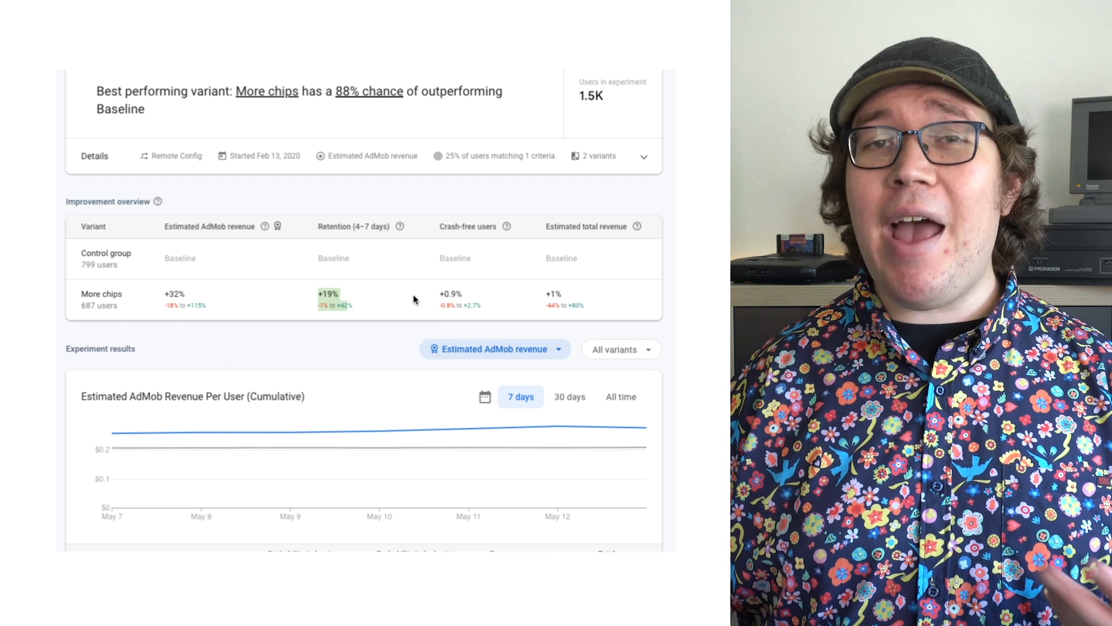